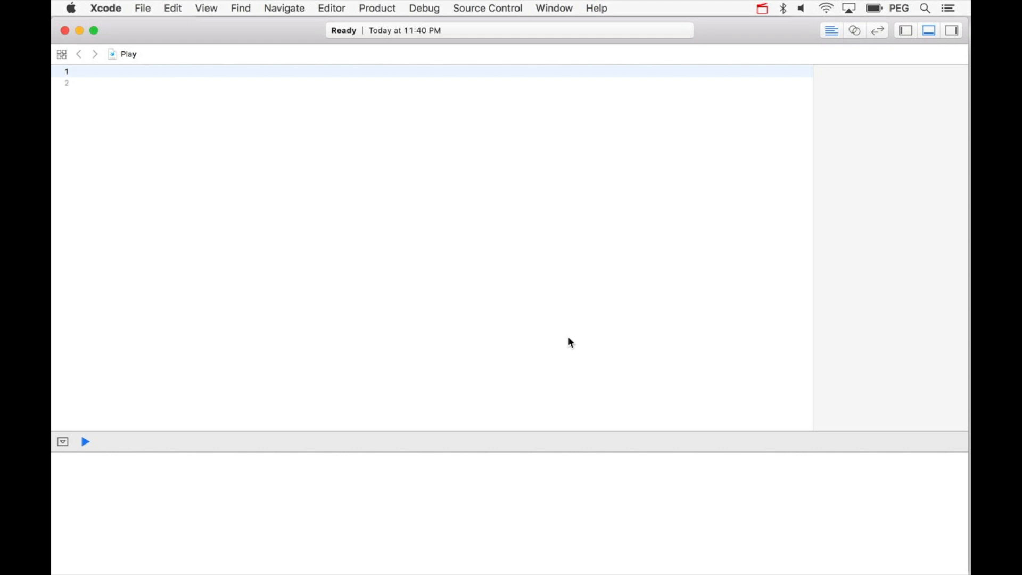
# Declare an empty enum Expression { } on the first line of the playground.
pyautogui.click(78, 71)
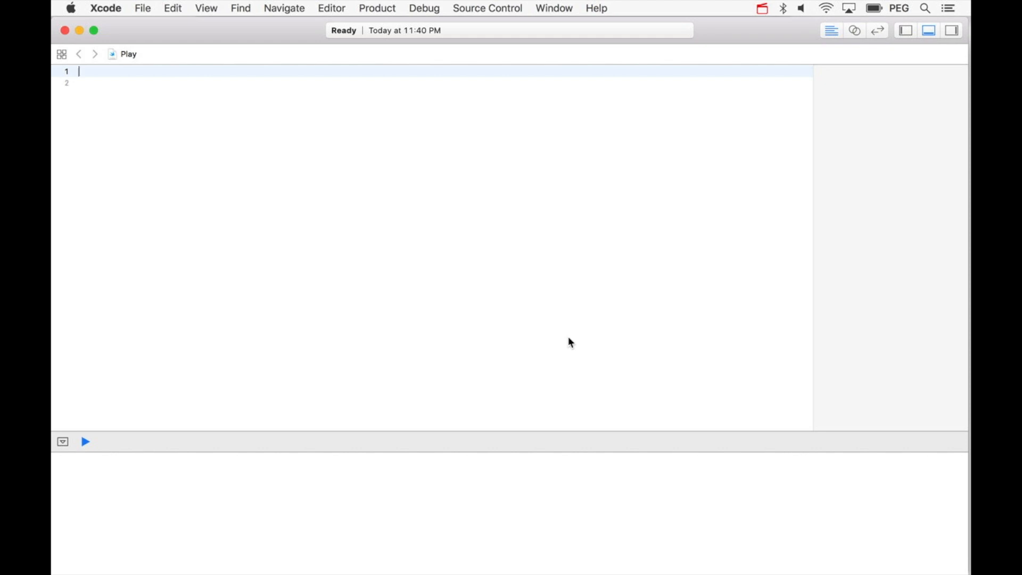
pyautogui.write('enum')
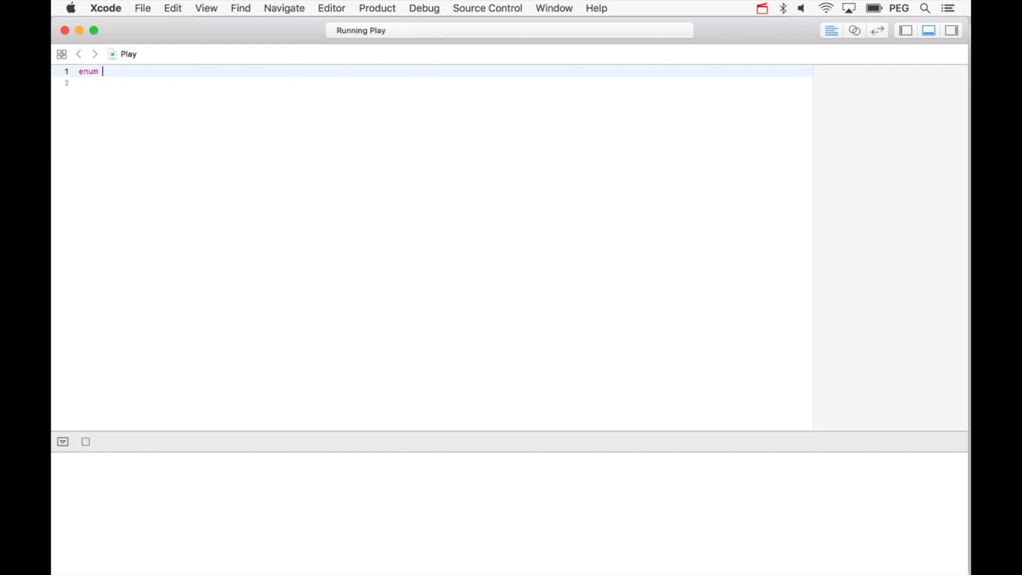
pyautogui.write('Expression')
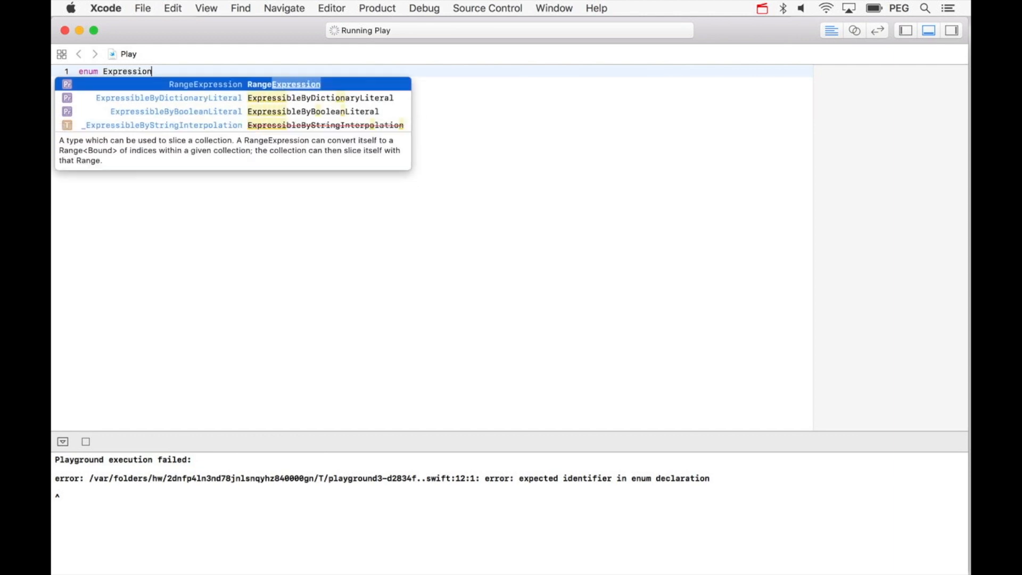
pyautogui.write('{}')
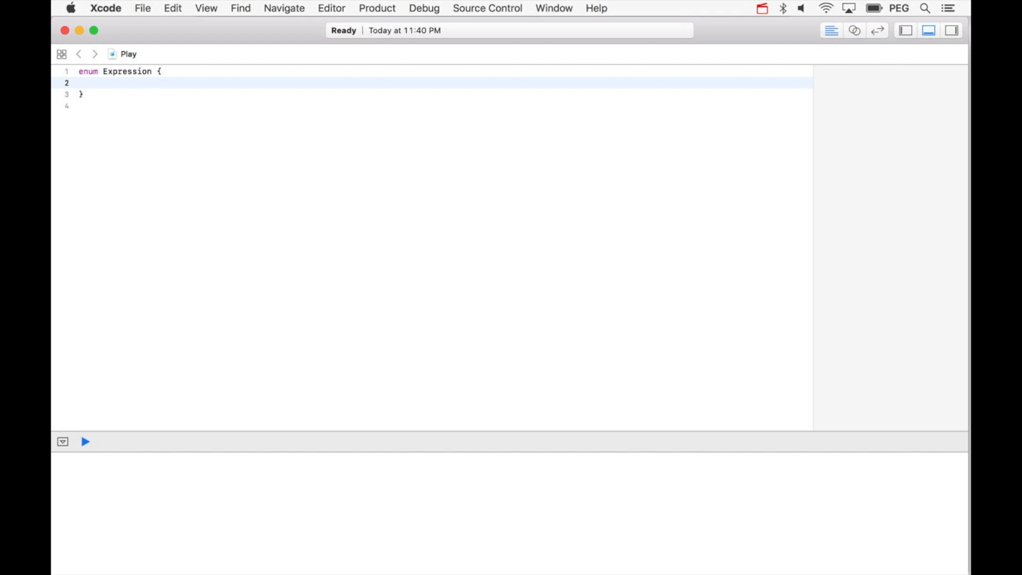
# Add the comment // predicate ? consequent : alternative inside the enum body.
pyautogui.write('//')
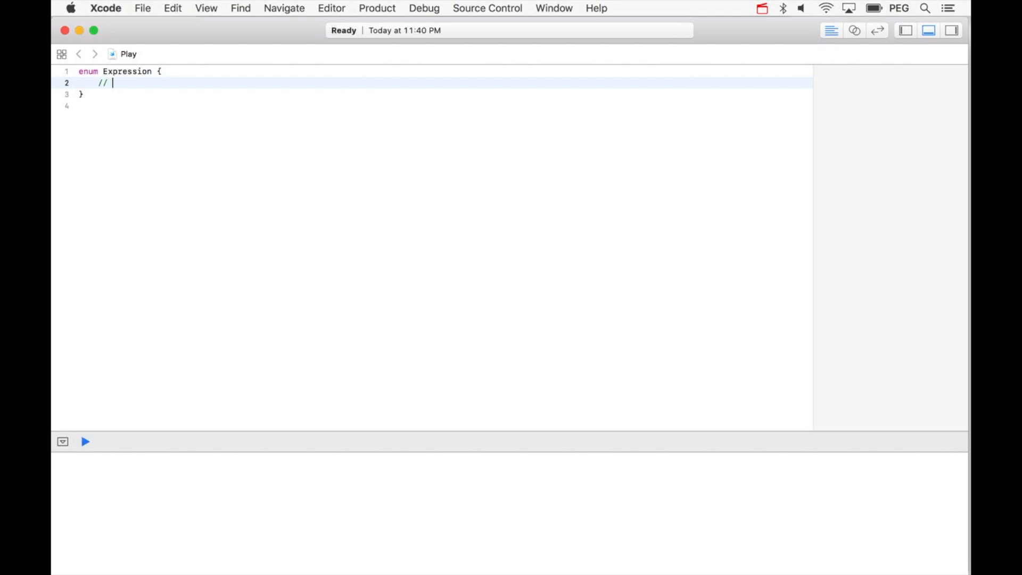
pyautogui.write('predicate')
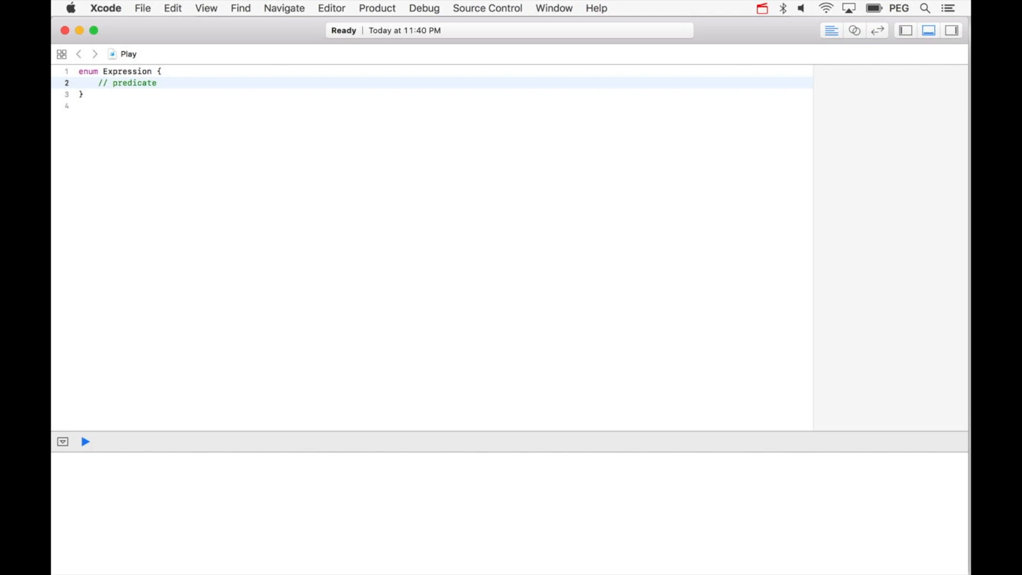
pyautogui.write('?')
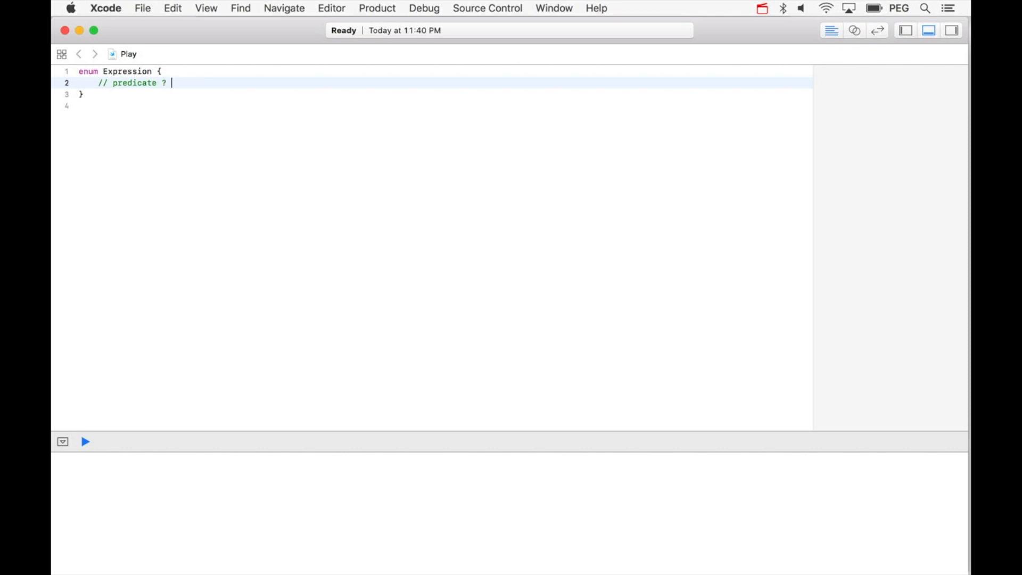
pyautogui.write('conseq')
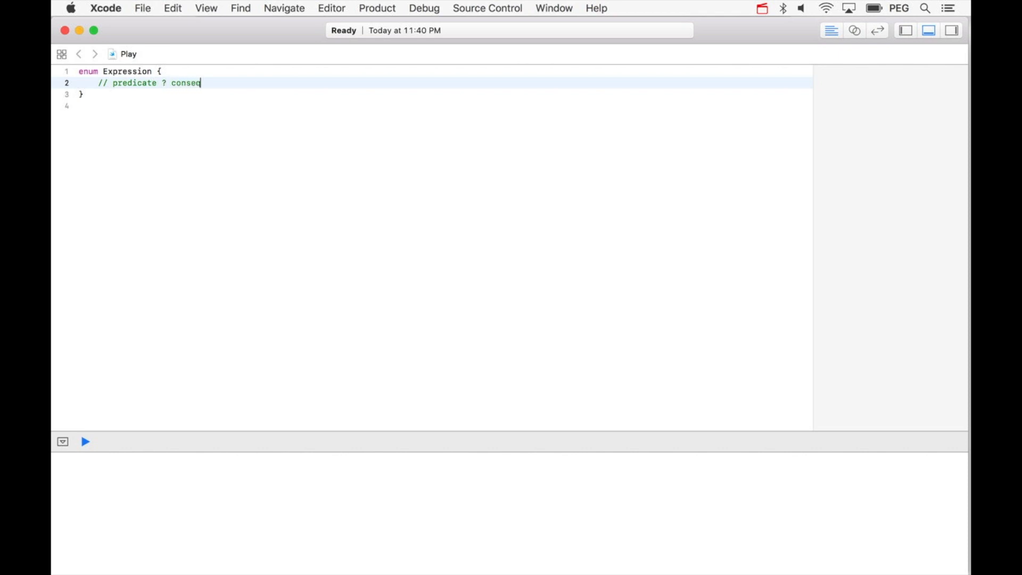
pyautogui.write('uent :')
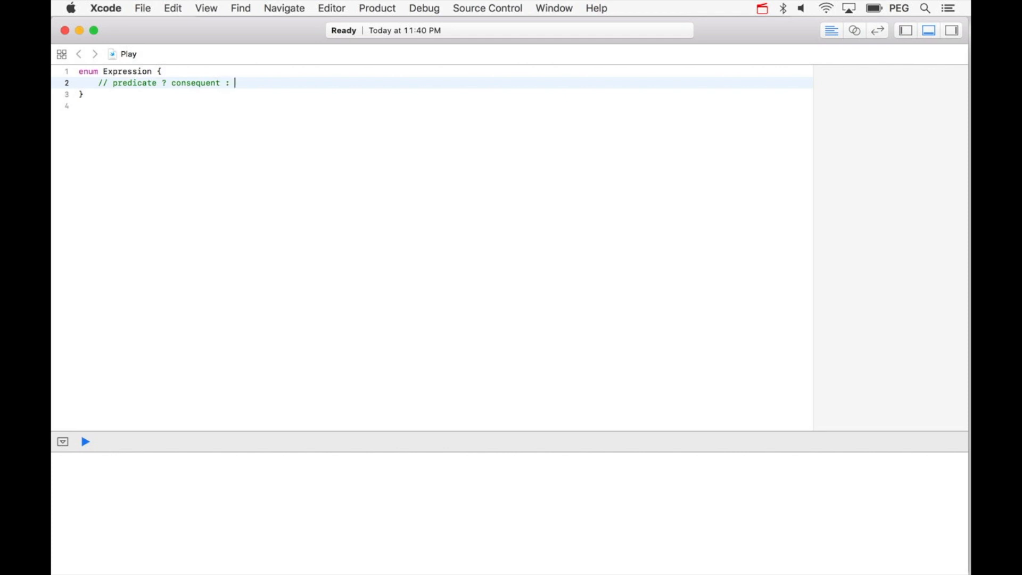
pyautogui.write('alternative')
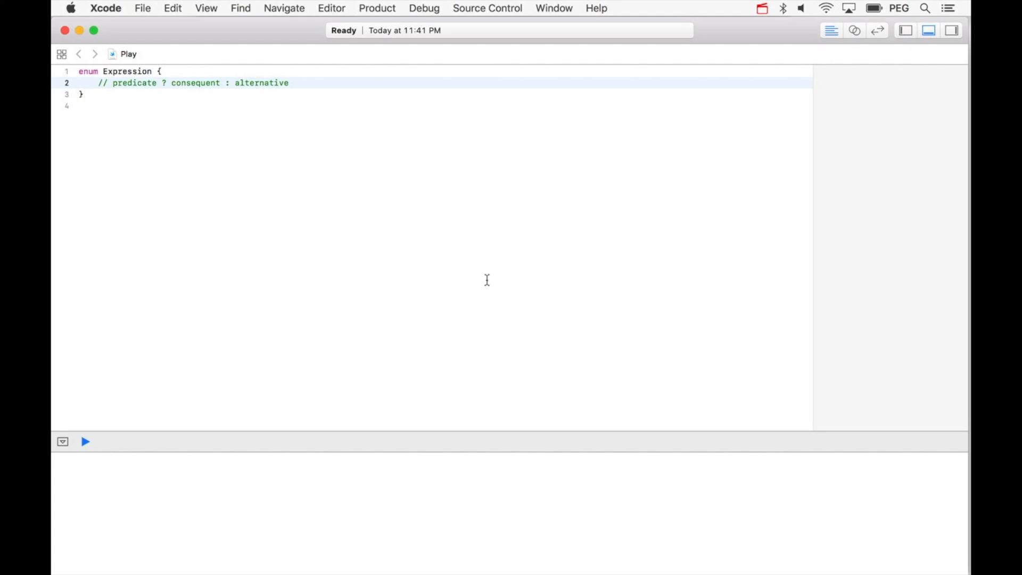
pyautogui.moveTo(318, 169)
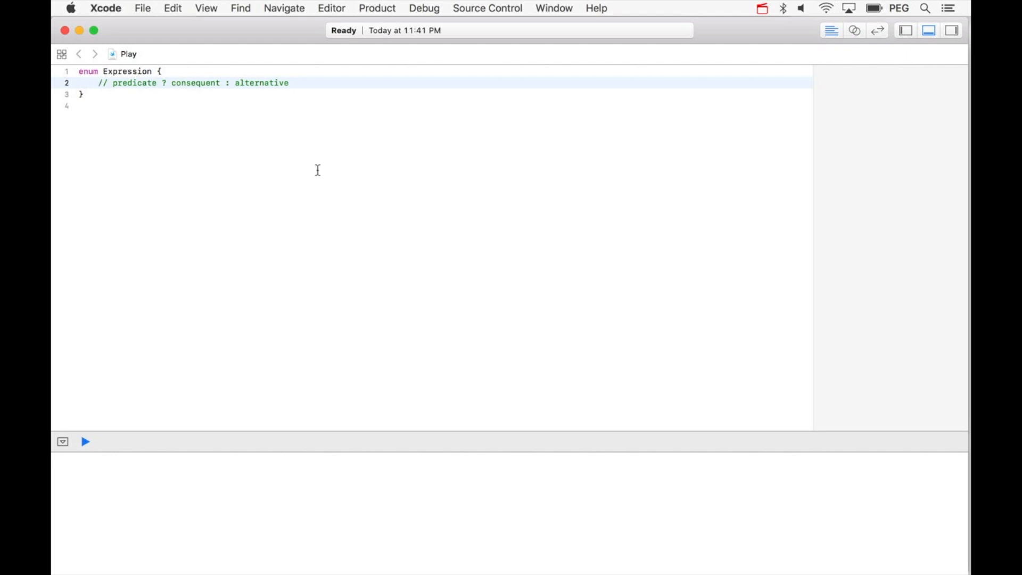
# Add case condition(Expression, Expression, Expression), mark the enum indirect, and open a line above.
pyautogui.write('case')
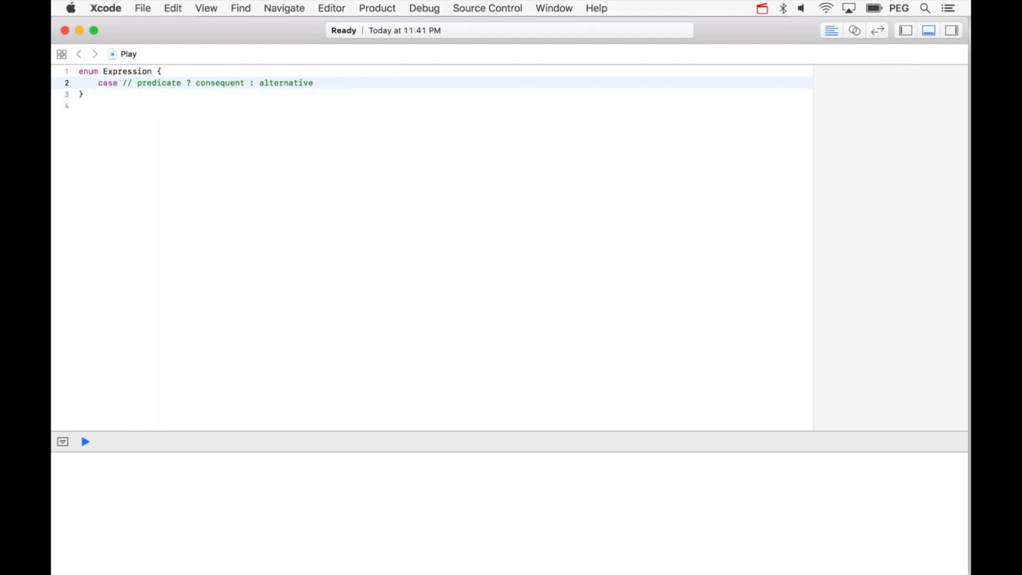
pyautogui.write('condi')
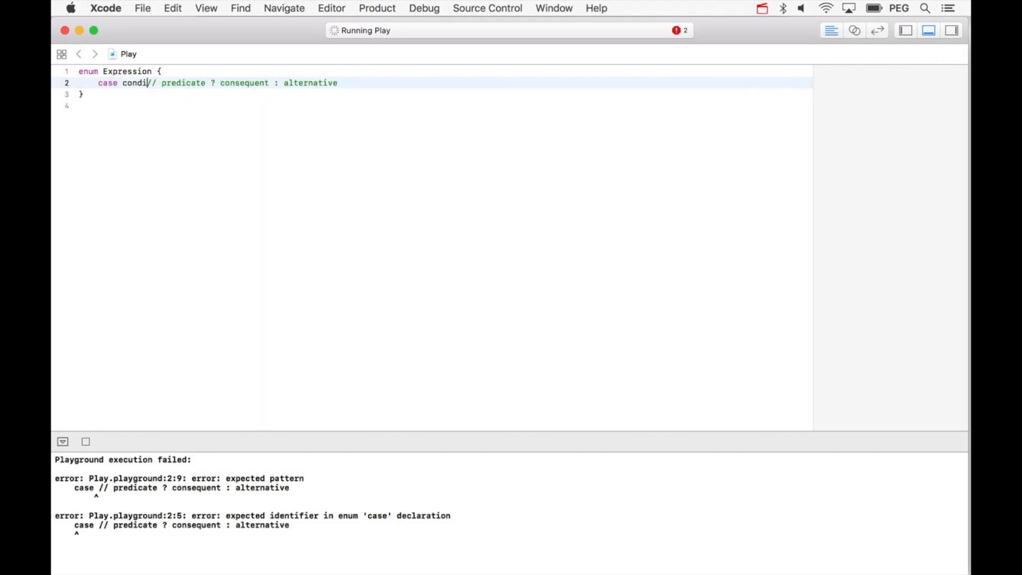
pyautogui.write('tion')
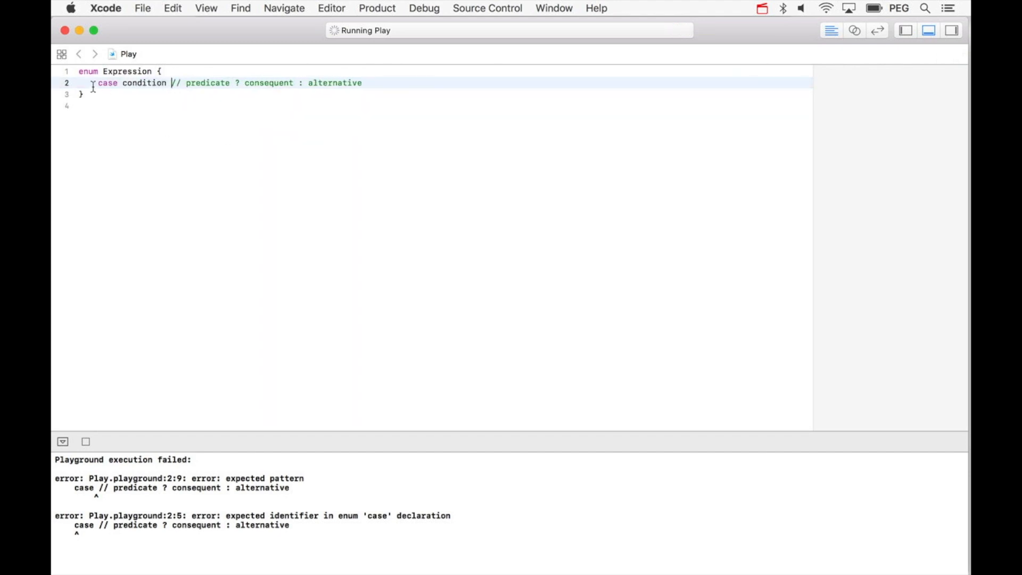
pyautogui.write('indirect')
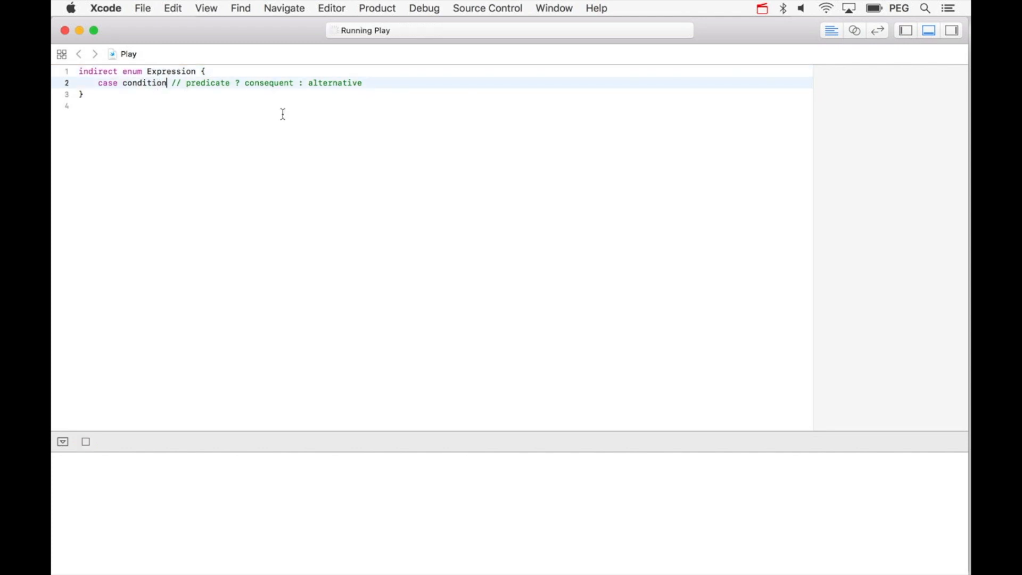
pyautogui.write('(Expression, Expression, Expression')
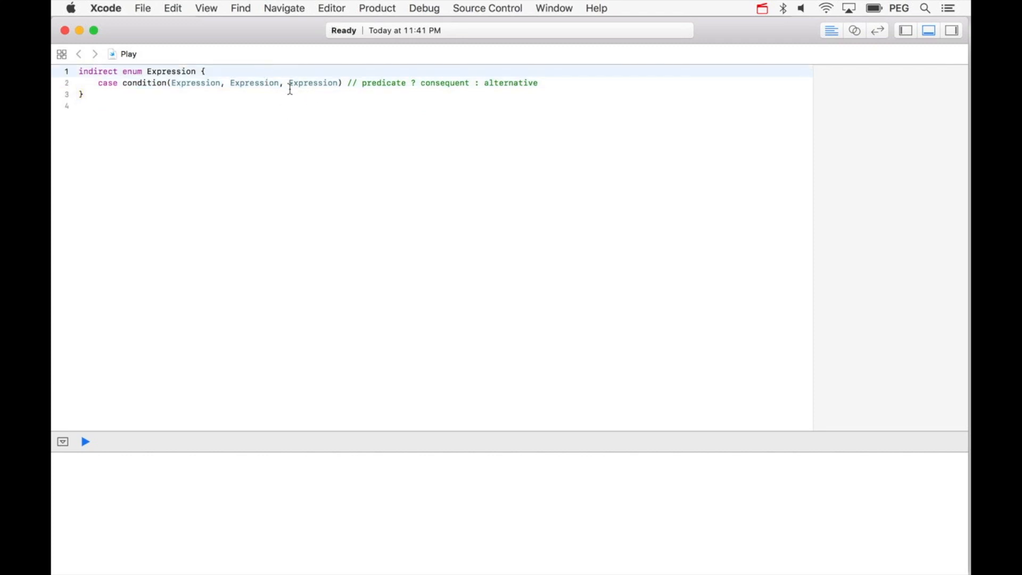
pyautogui.press('Return')
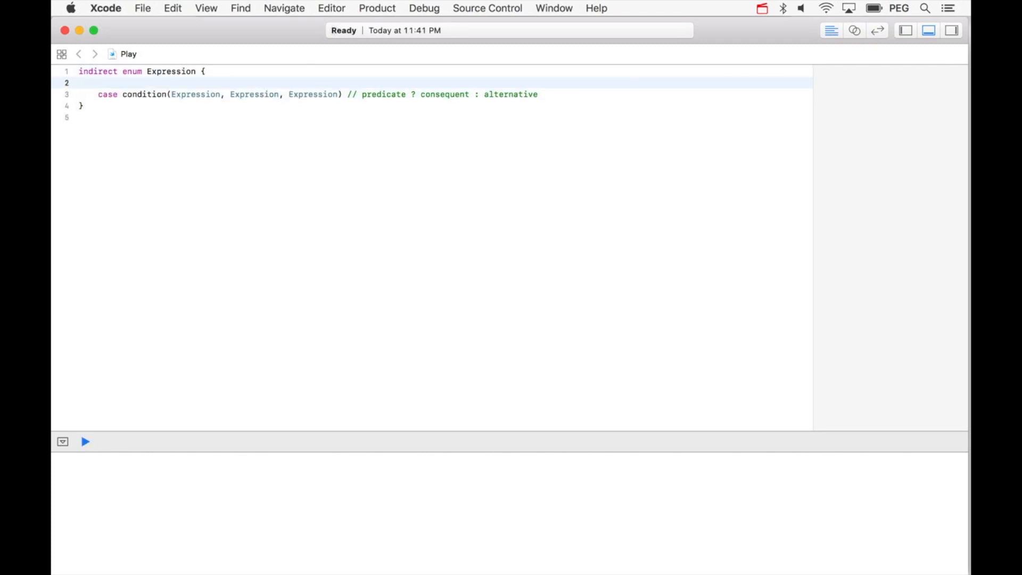
# Add case variable(String) with a trailing // a comment above the condition case.
pyautogui.write('case variable(String')
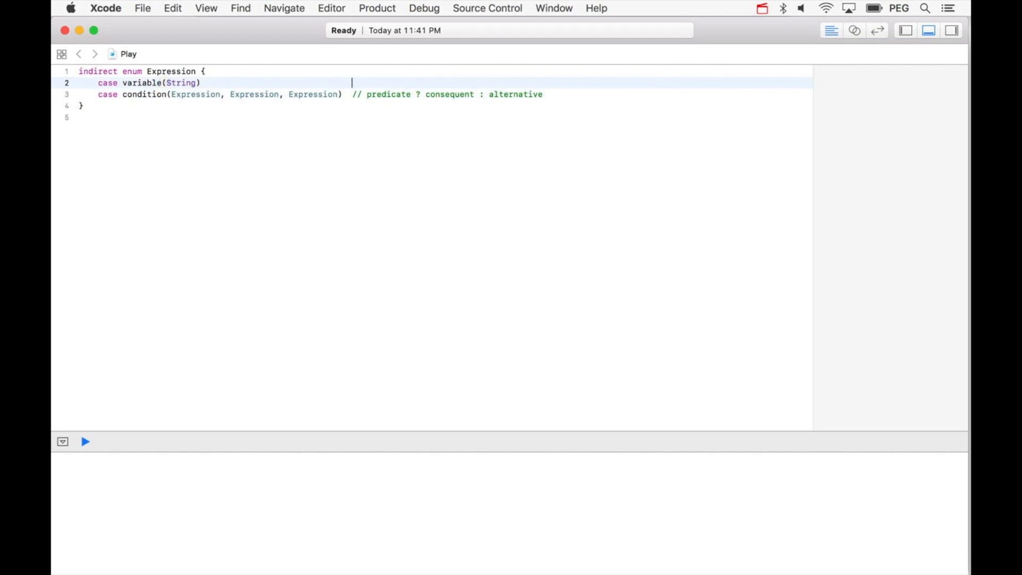
pyautogui.write('// a')
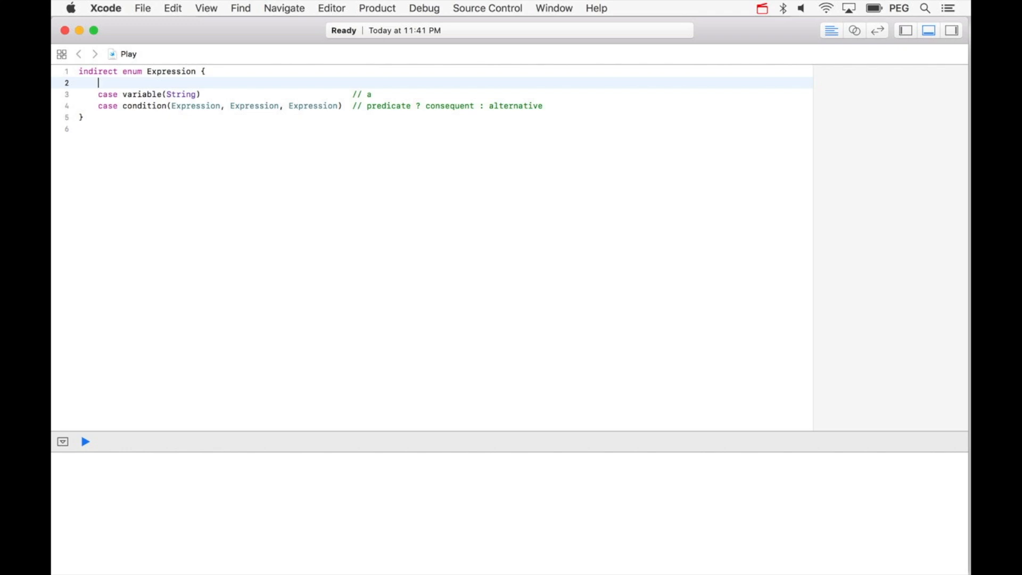
# Nest enum Literal with int(Int), bool(Bool), string(String) and add case literal(Literal) // "hello", 3, false.
pyautogui.write('case literal')
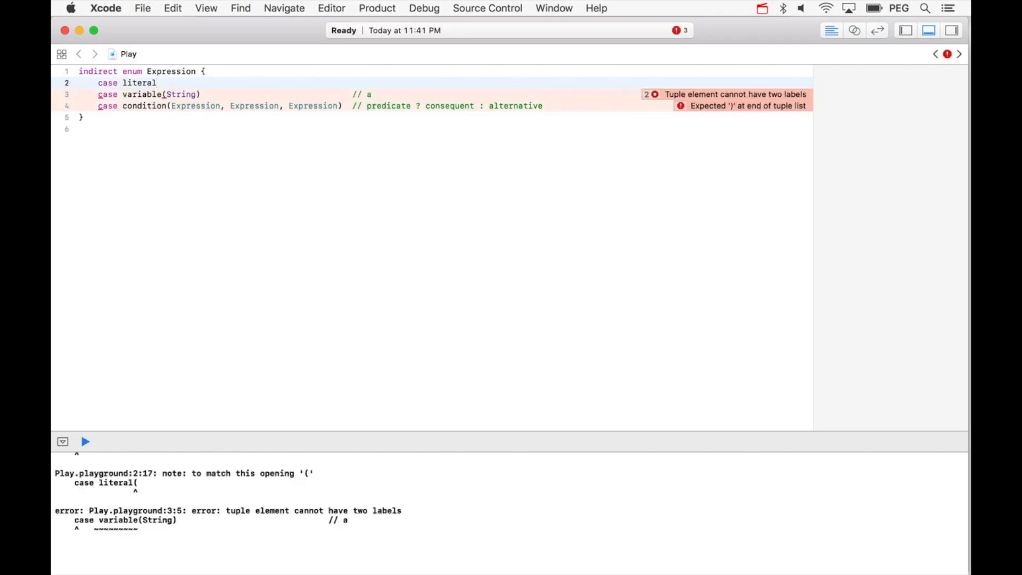
pyautogui.write('enum Literal {')
pyautogui.write('case int')
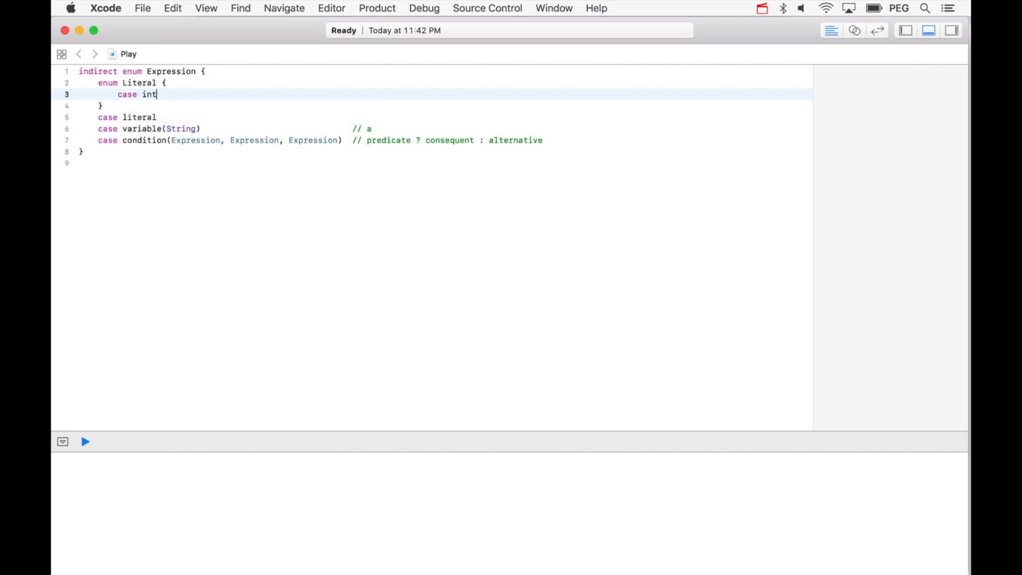
pyautogui.write('(Int)')
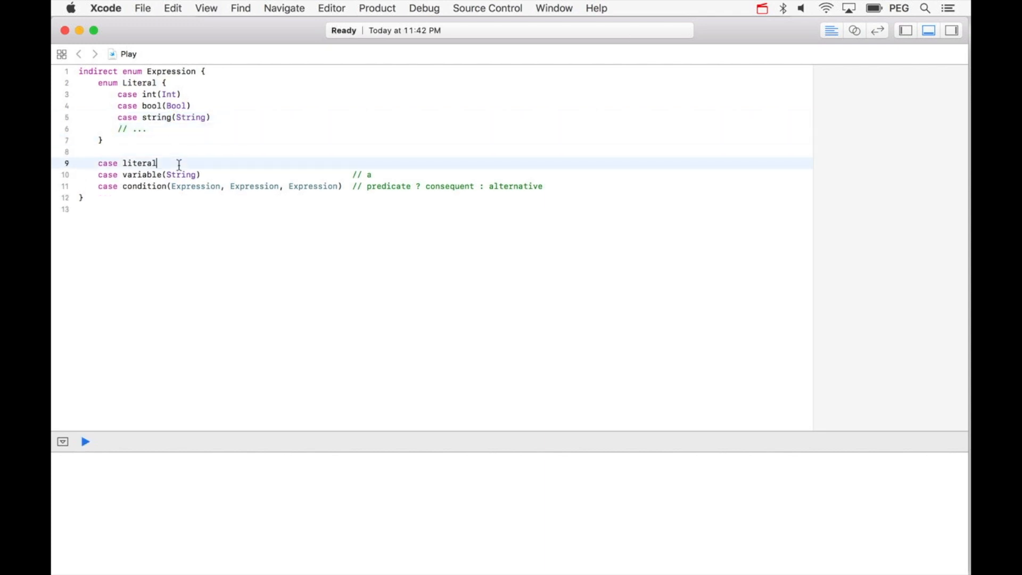
pyautogui.write('(Literal)')
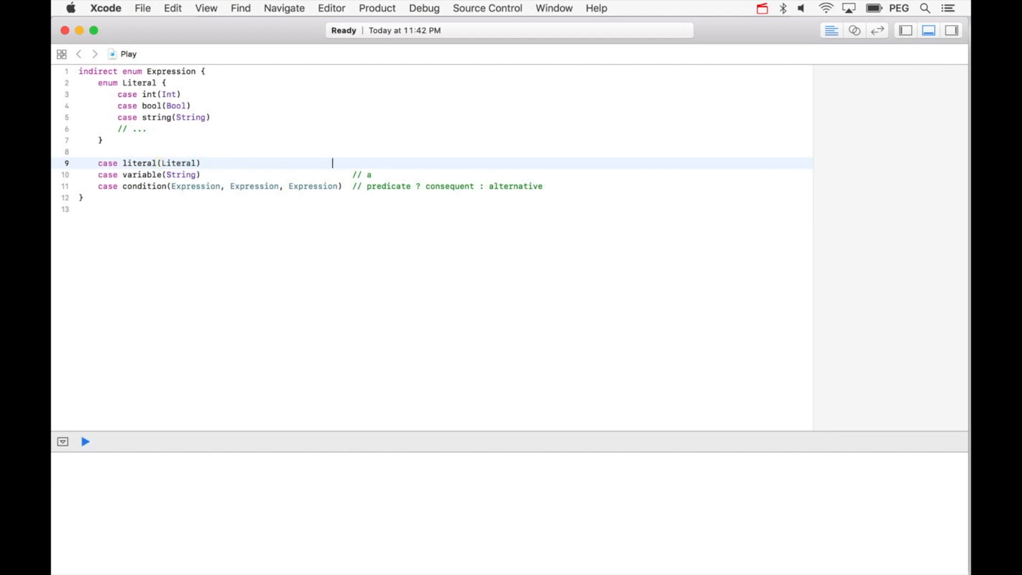
pyautogui.write('// "hello", 3, false')
pyautogui.write('case')
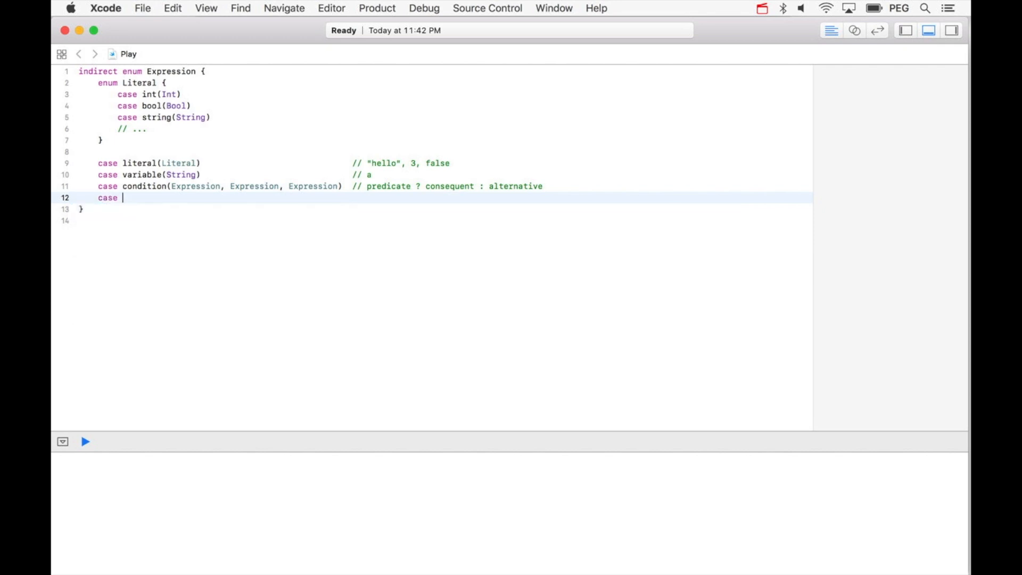
# Add case lambda([String], Expression) commented // { n in n * n }.
pyautogui.write('lambda([')
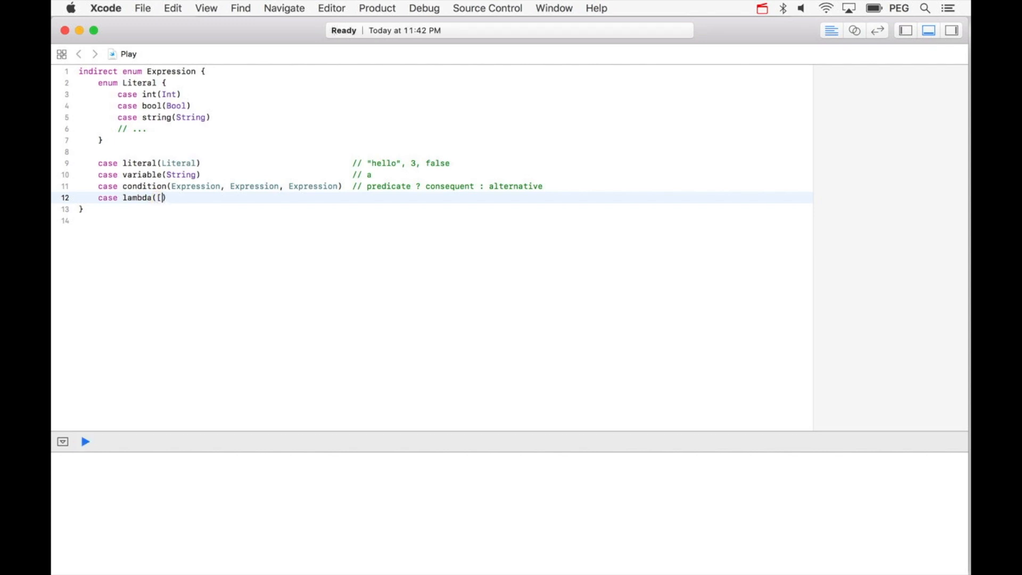
pyautogui.write('String]')
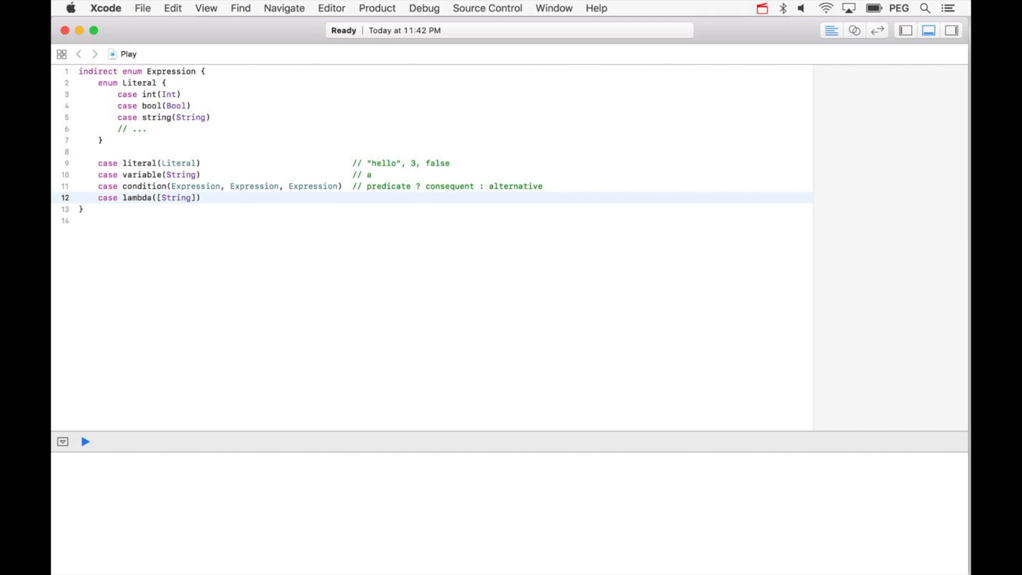
pyautogui.write(',')
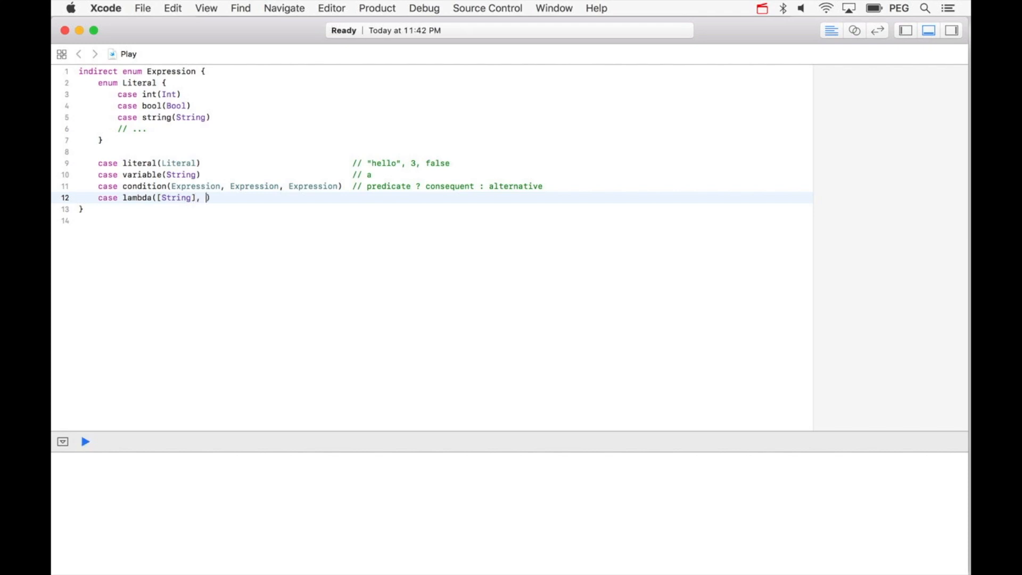
pyautogui.write('Expression)')
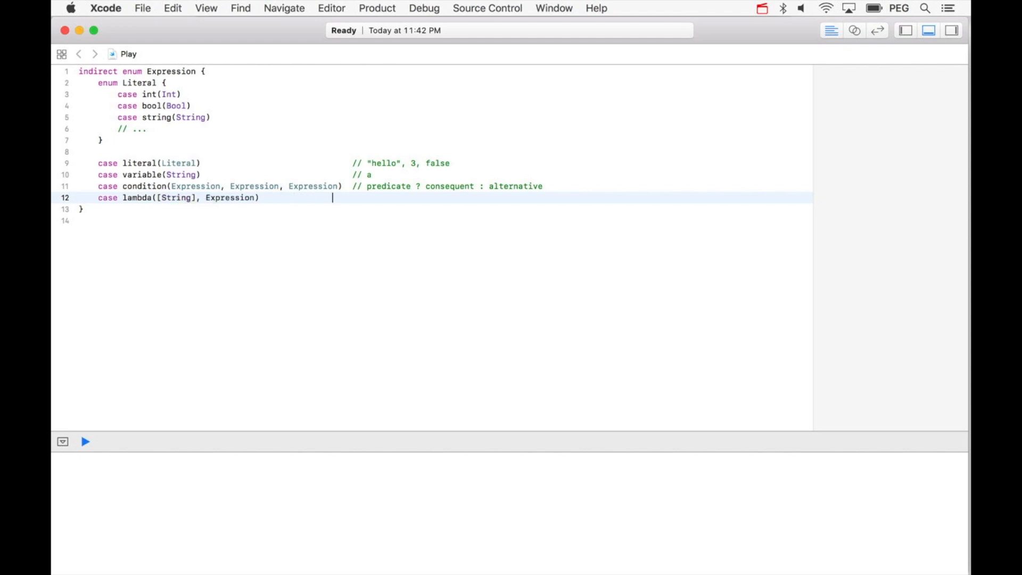
pyautogui.write('// {')
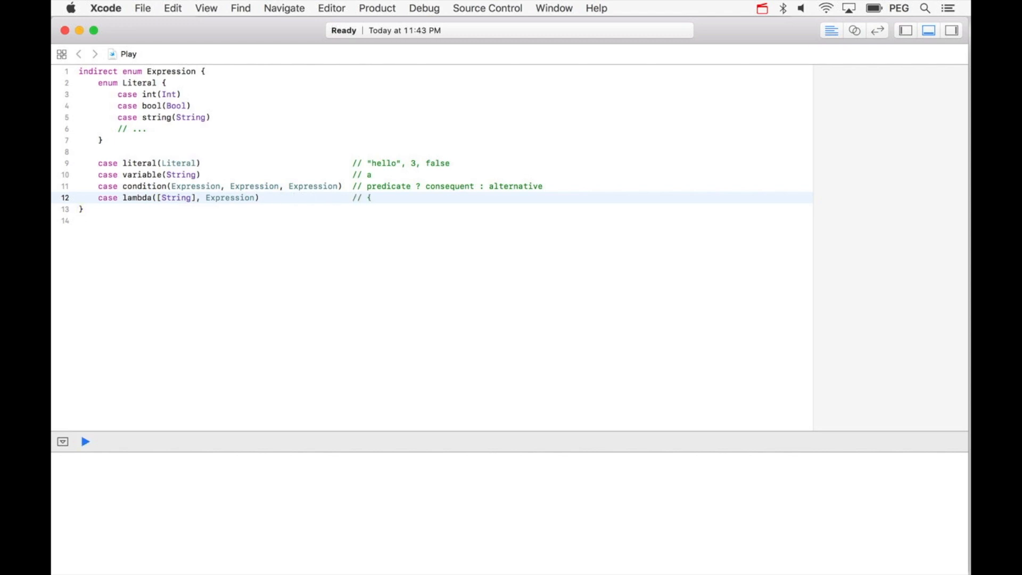
pyautogui.write('n in n')
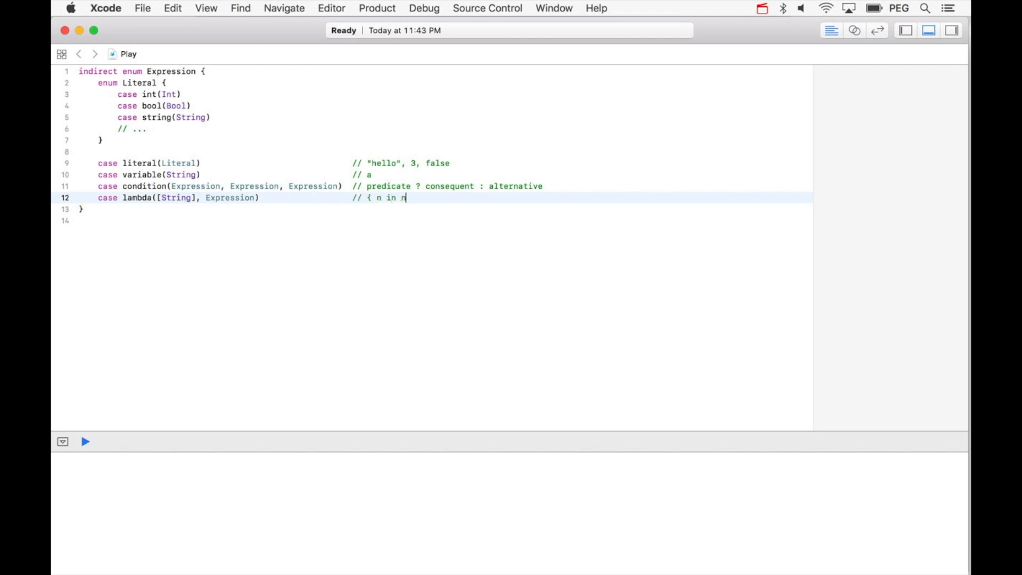
pyautogui.write('* n }')
pyautogui.write('case')
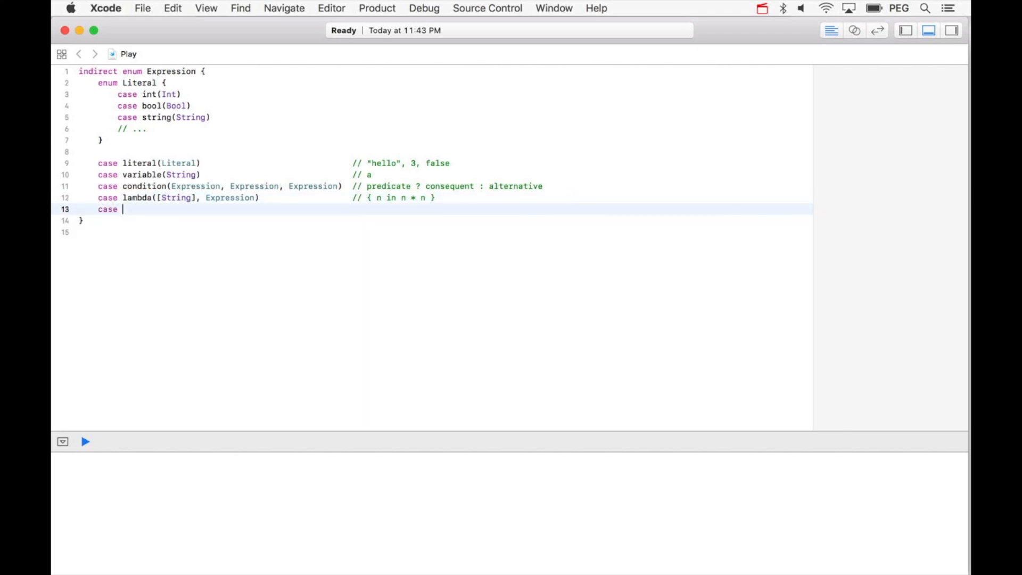
# Add case definition(String, Expression) commented // let n = ... and begin the next case line.
pyautogui.write('defi')
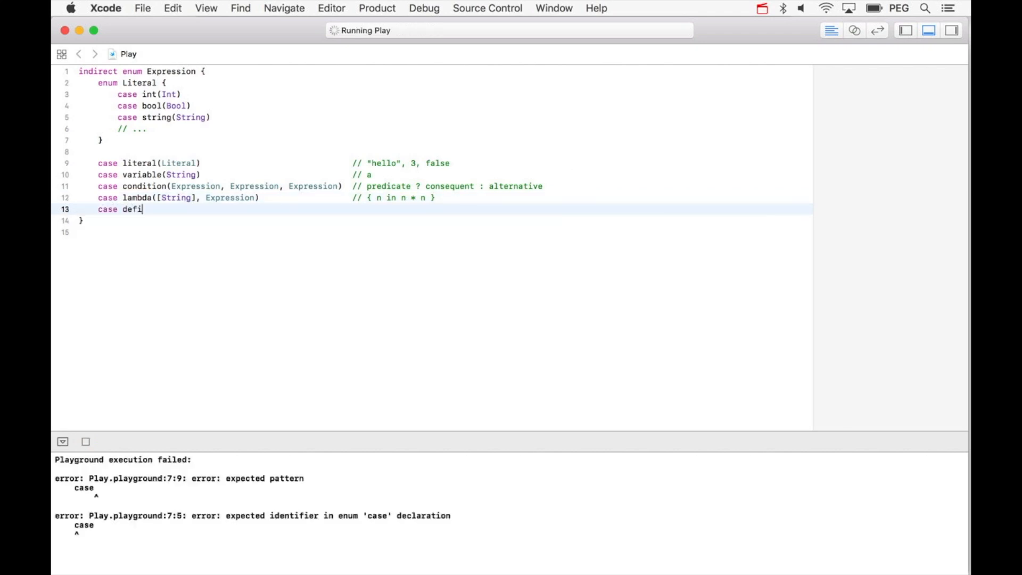
pyautogui.write('nition(')
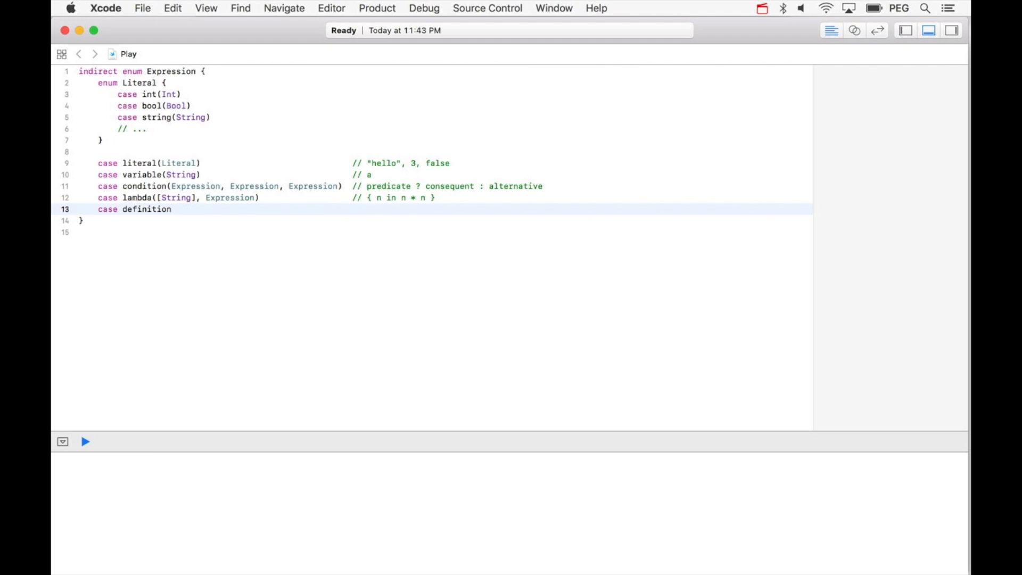
pyautogui.write('(')
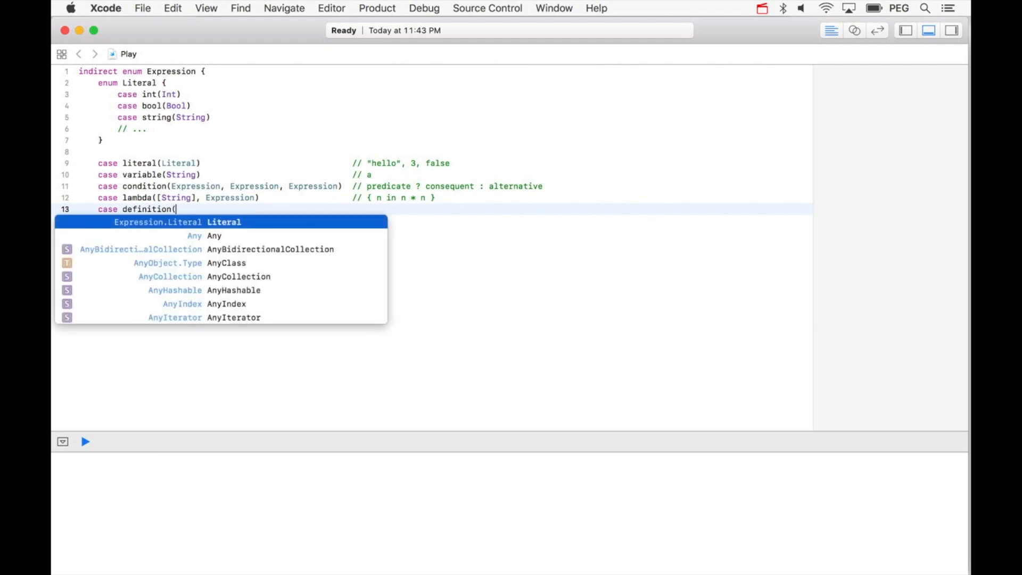
pyautogui.write('String,')
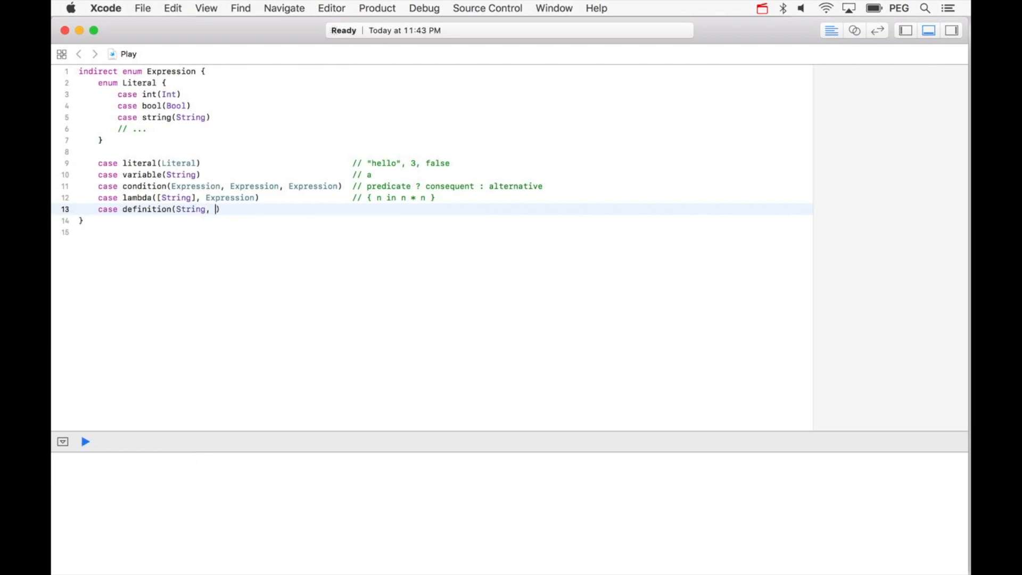
pyautogui.write('Expression)')
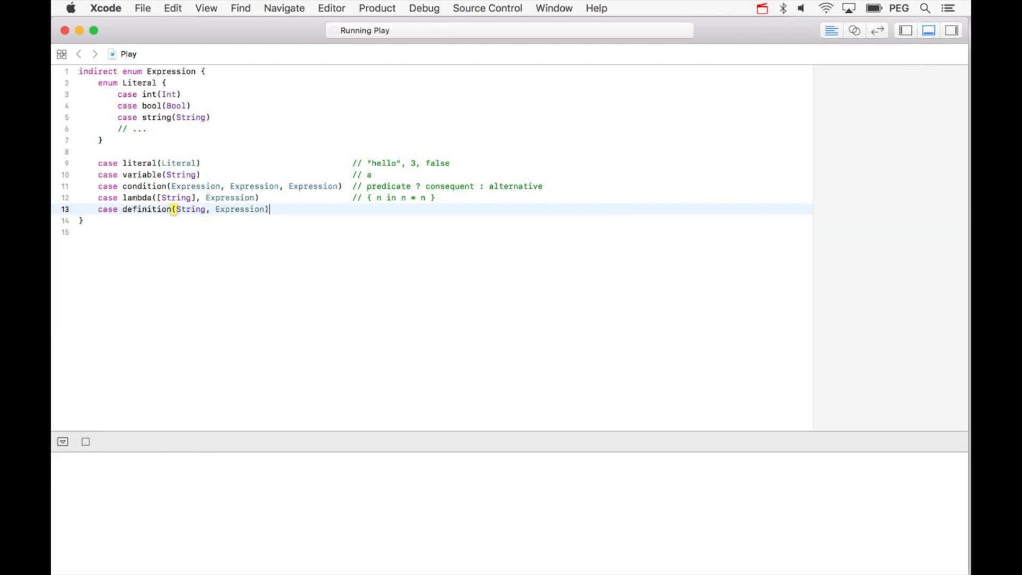
pyautogui.write('// let')
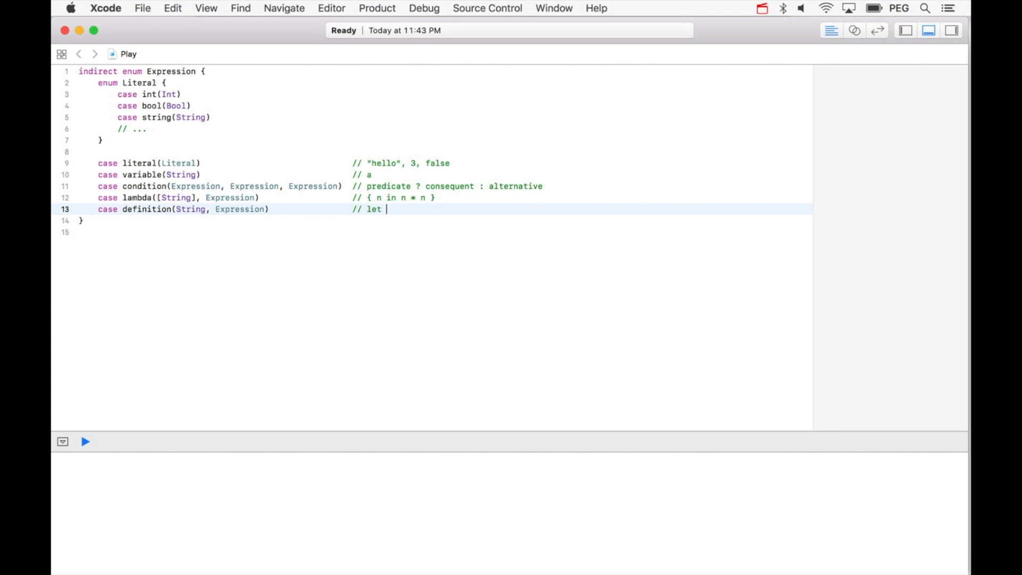
pyautogui.write('n = .')
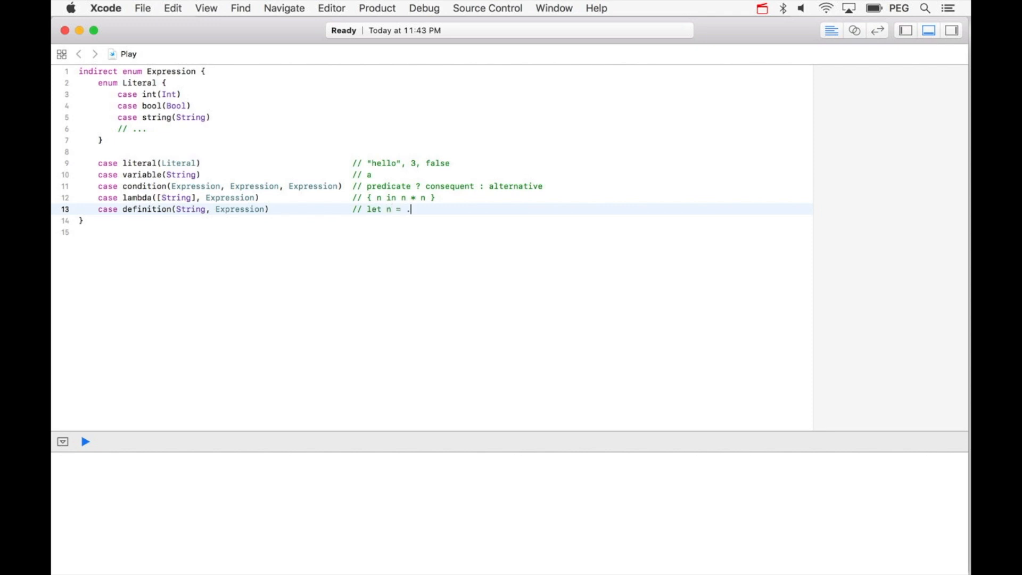
pyautogui.write('..')
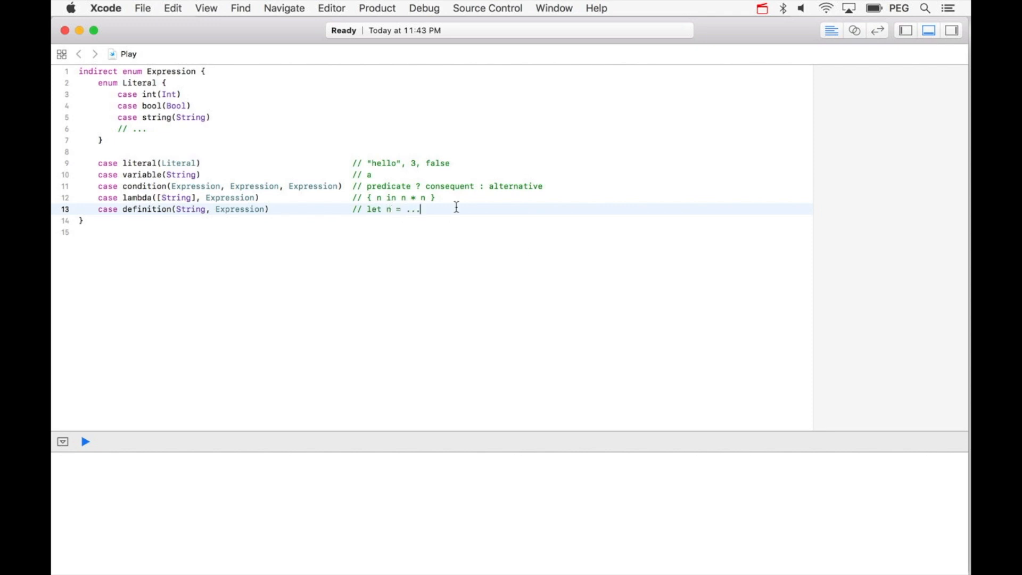
pyautogui.write('c')
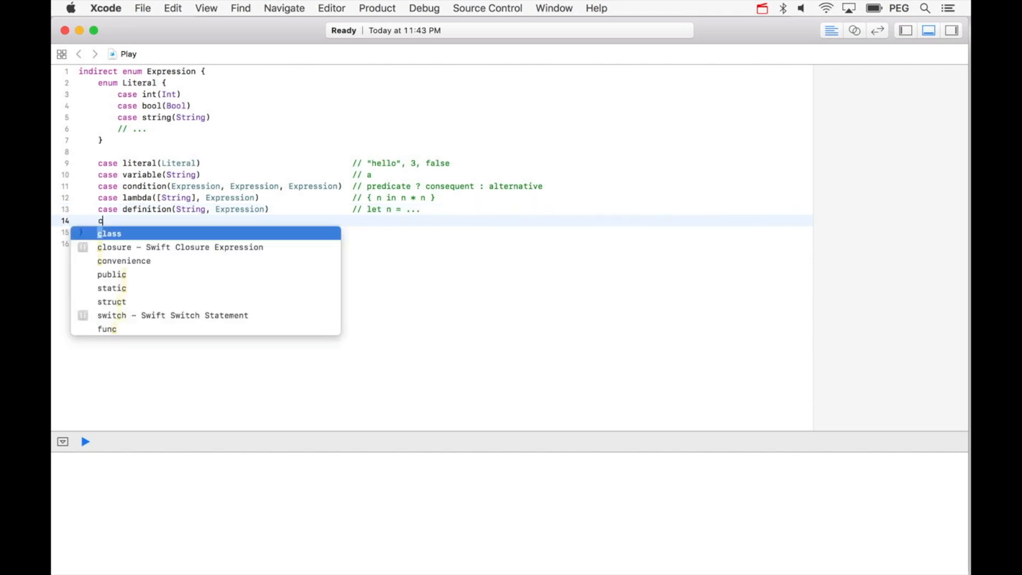
# Add case call(Expression, [Expression]) as the last case of the enum.
pyautogui.write('ase call')
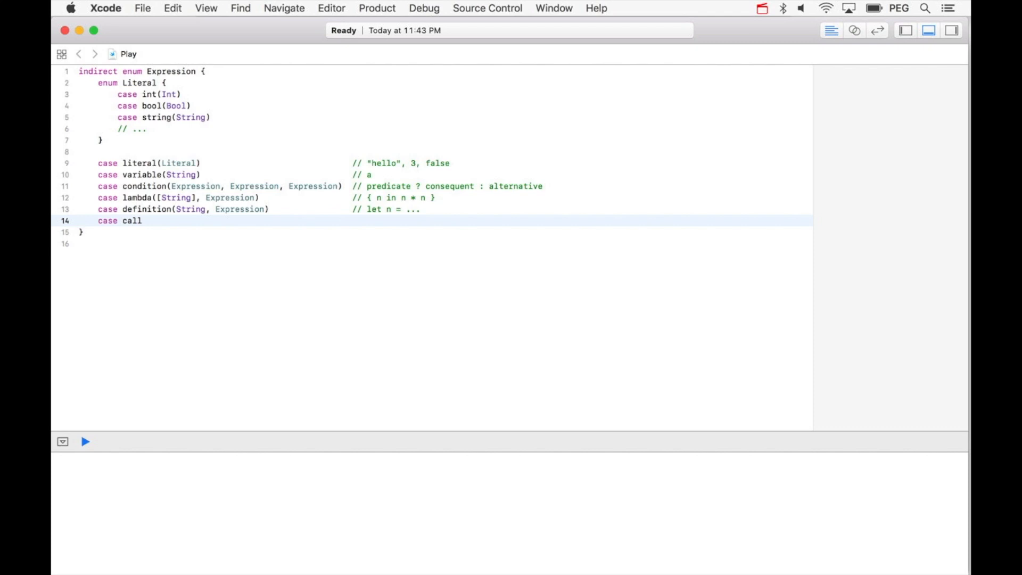
pyautogui.write('(Expression)')
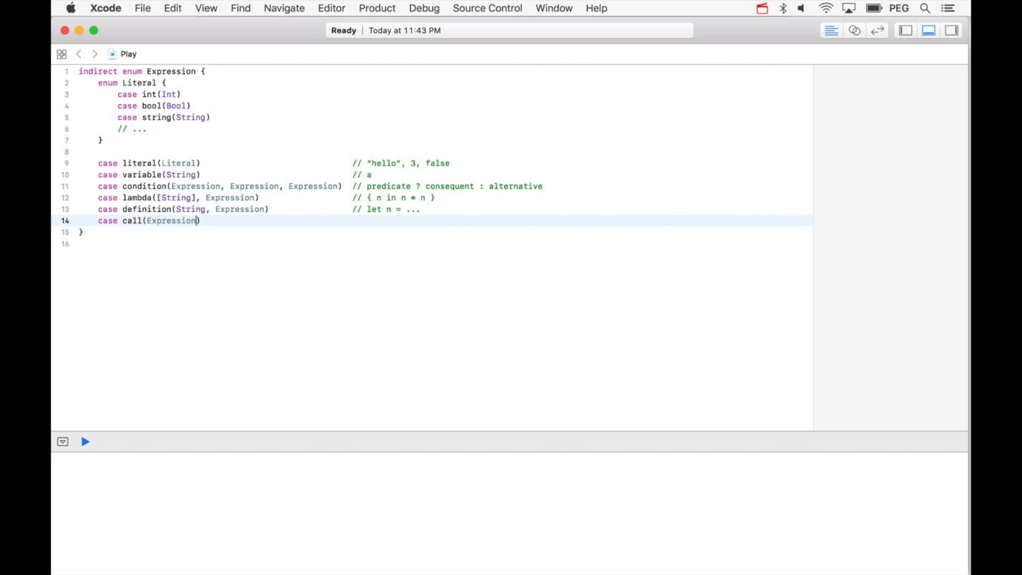
pyautogui.write('", "')
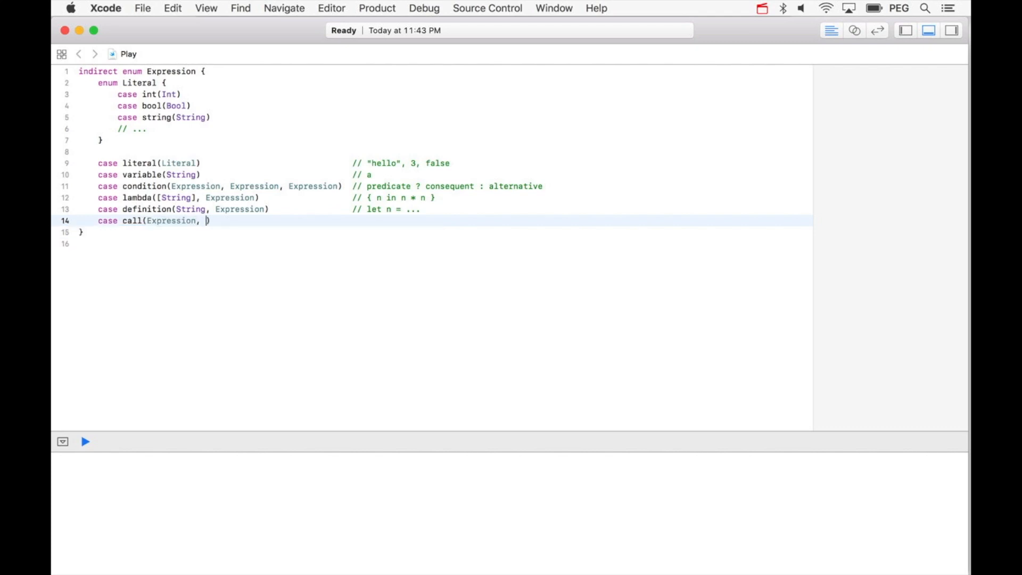
pyautogui.write('[Expression]')
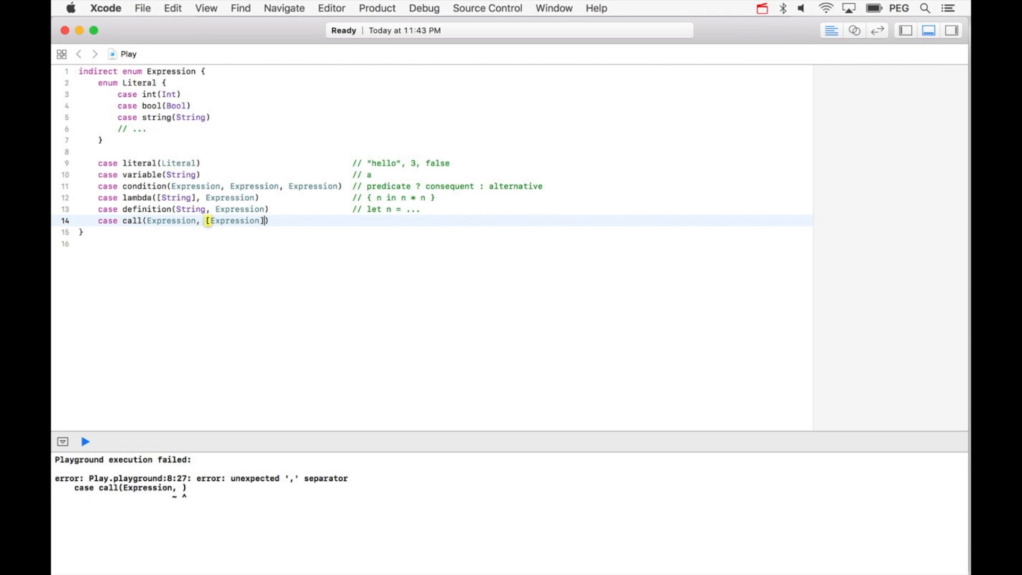
# Comment the call case with // f(1, 2 + 3) at the end of its line.
pyautogui.click(85, 441)
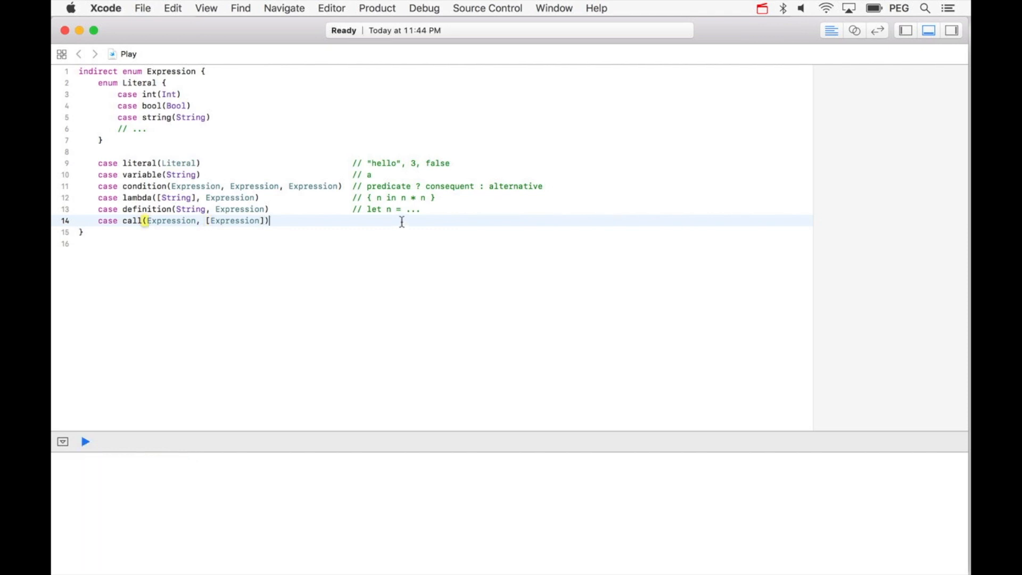
pyautogui.write('//')
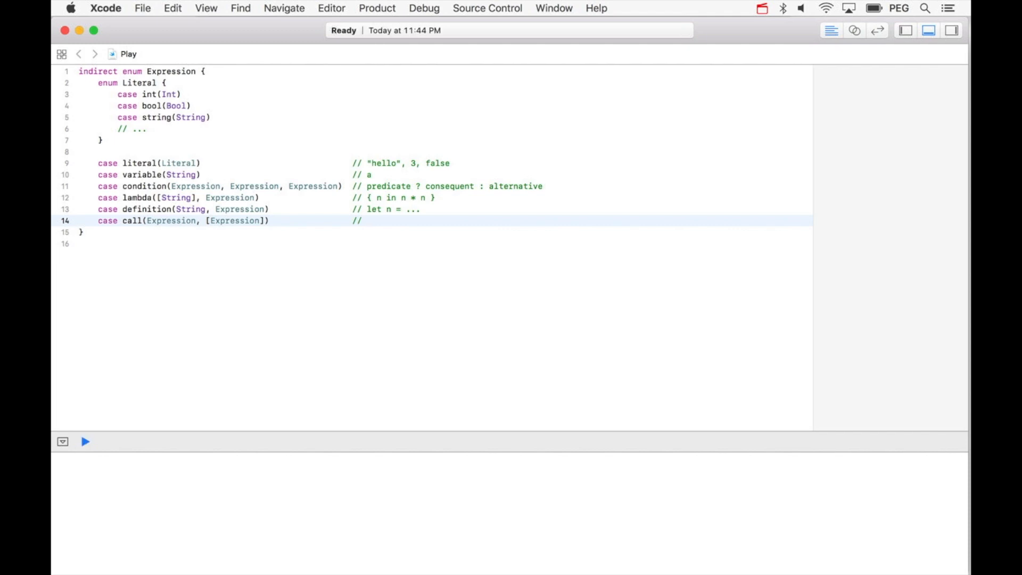
pyautogui.write('f(')
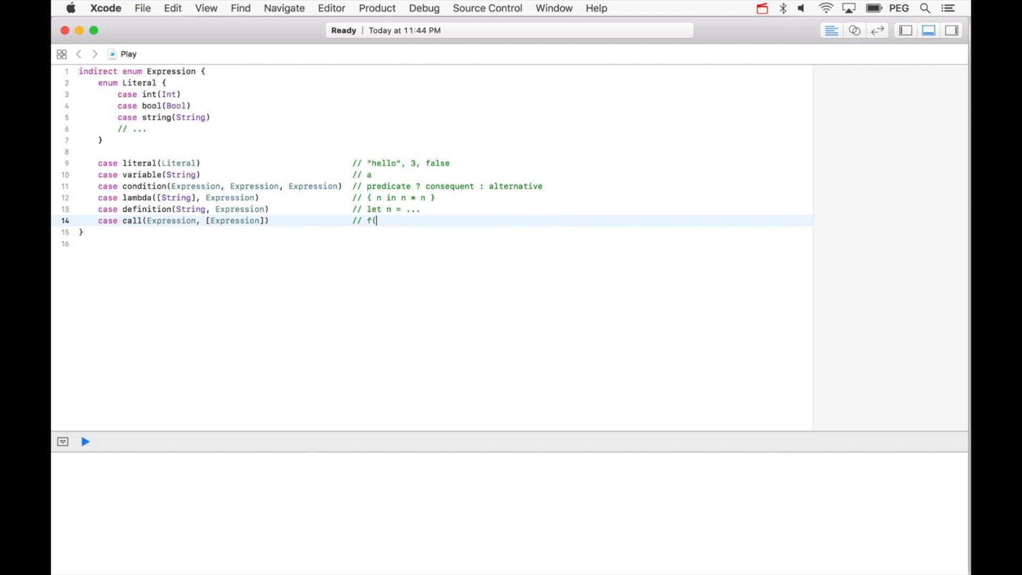
pyautogui.write('1,')
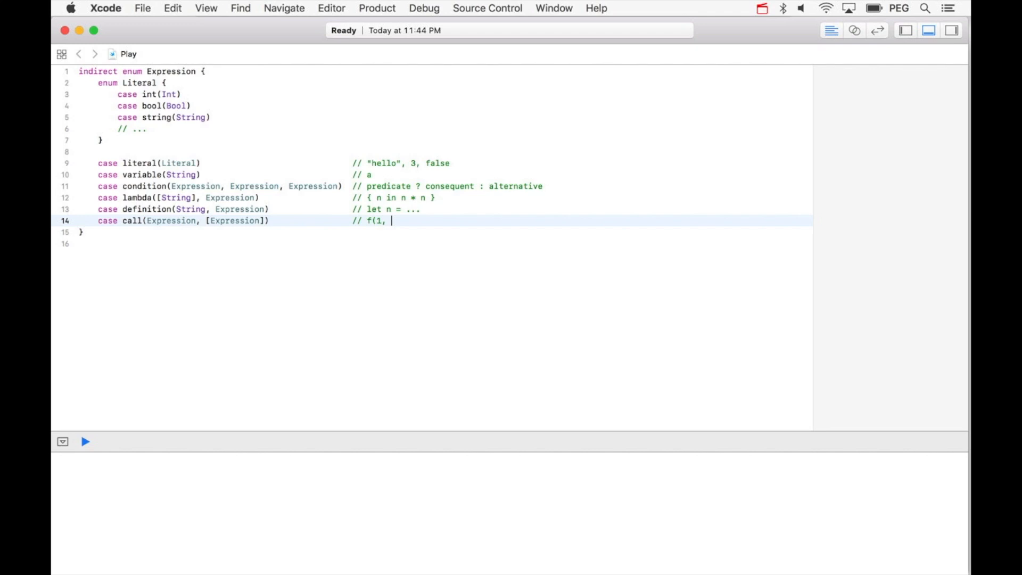
pyautogui.write('2 + 3)')
pyautogui.write('let exam')
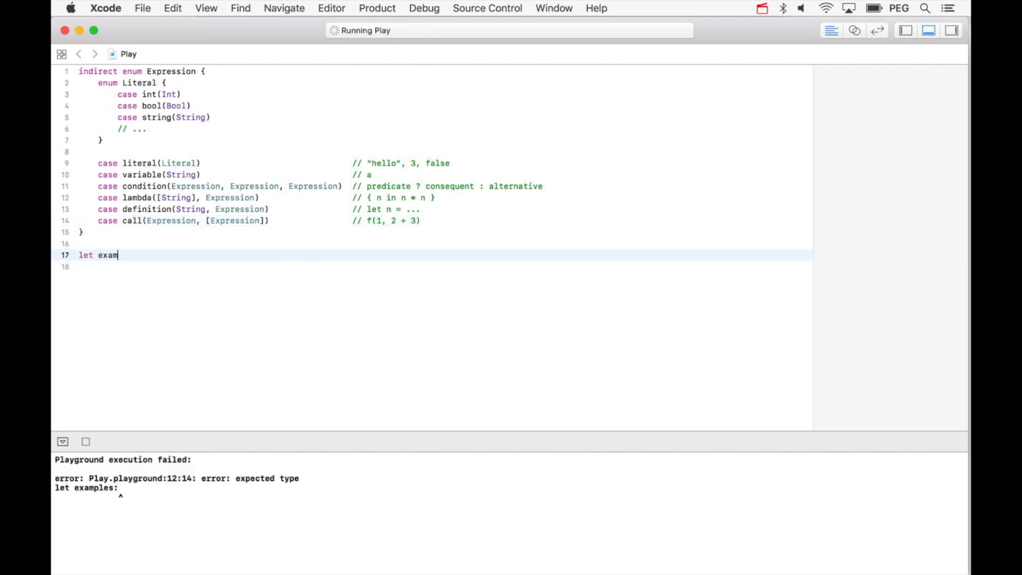
# Declare let examples: [Expression] = [ with .literal(.int(2)) under a // 2 comment.
pyautogui.write('ples: [Expression]')
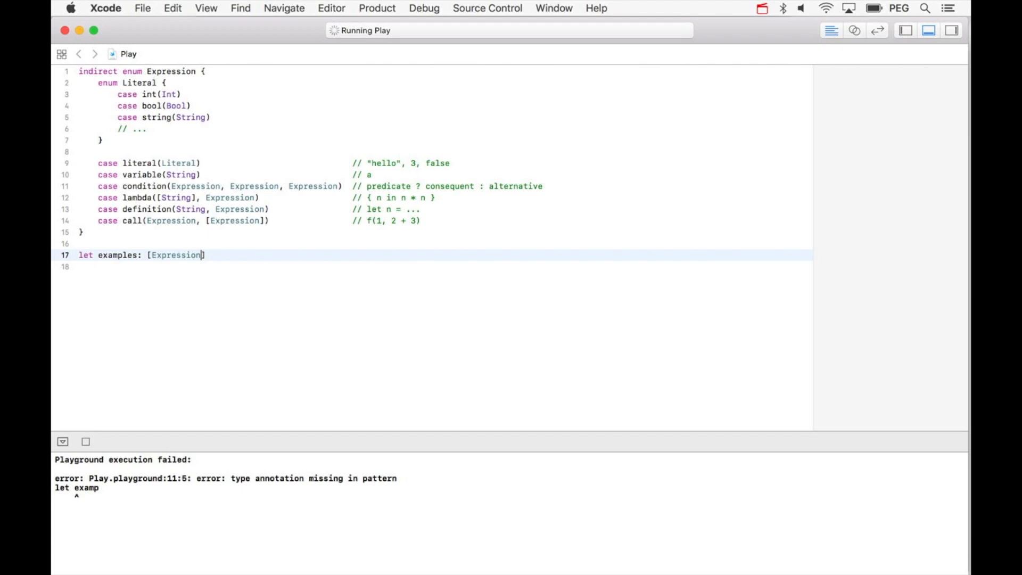
pyautogui.write('= [')
pyautogui.write('// 2')
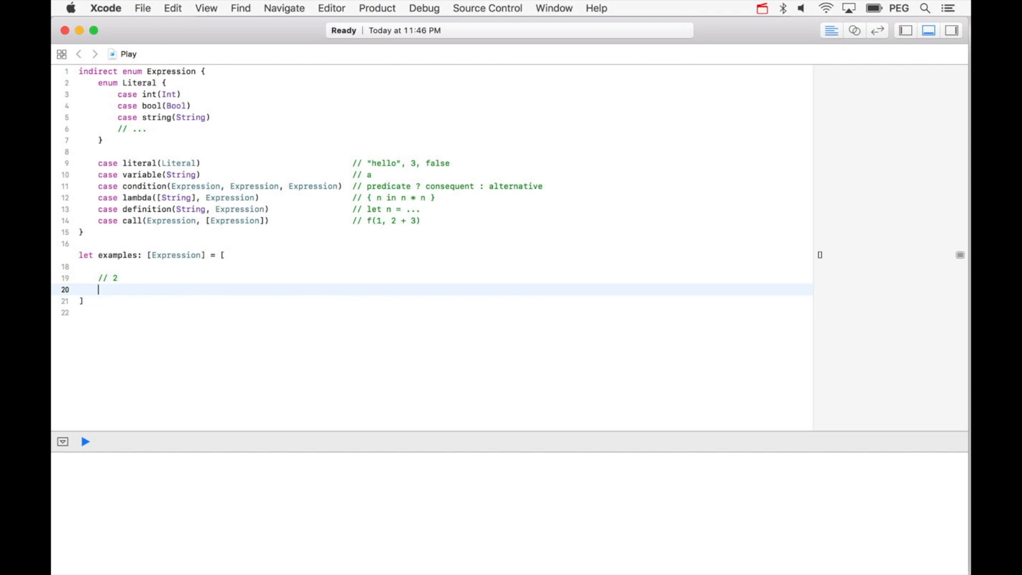
pyautogui.write('.literal(.int(2')
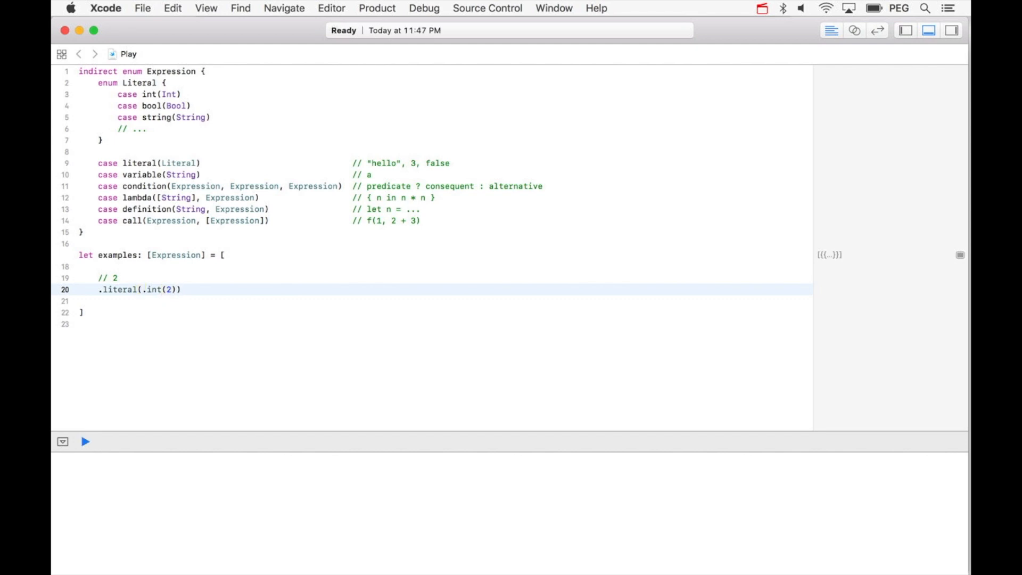
pyautogui.write('// <')
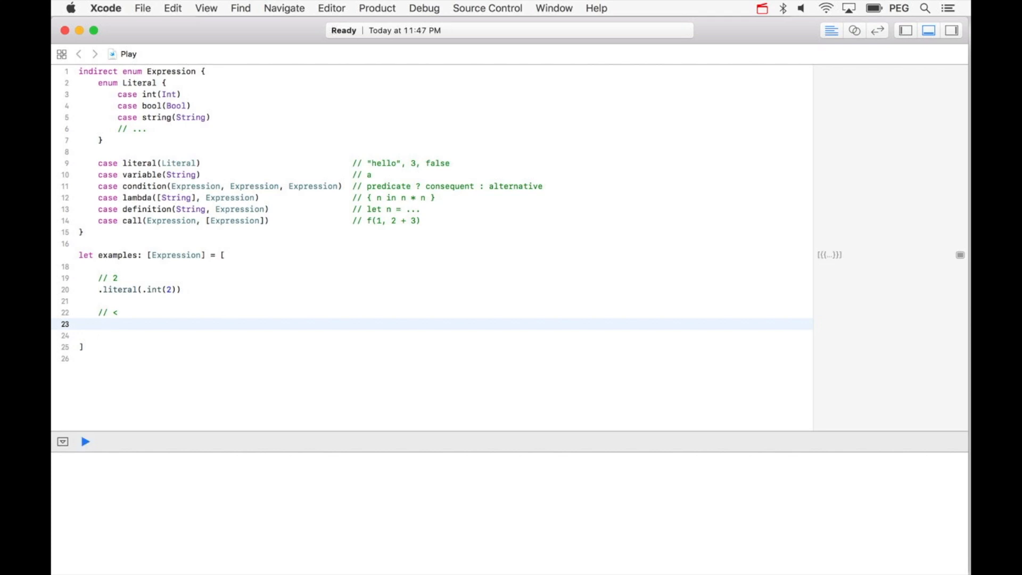
# Add a .variable("<") entry under a // < comment.
pyautogui.write('.variabl')
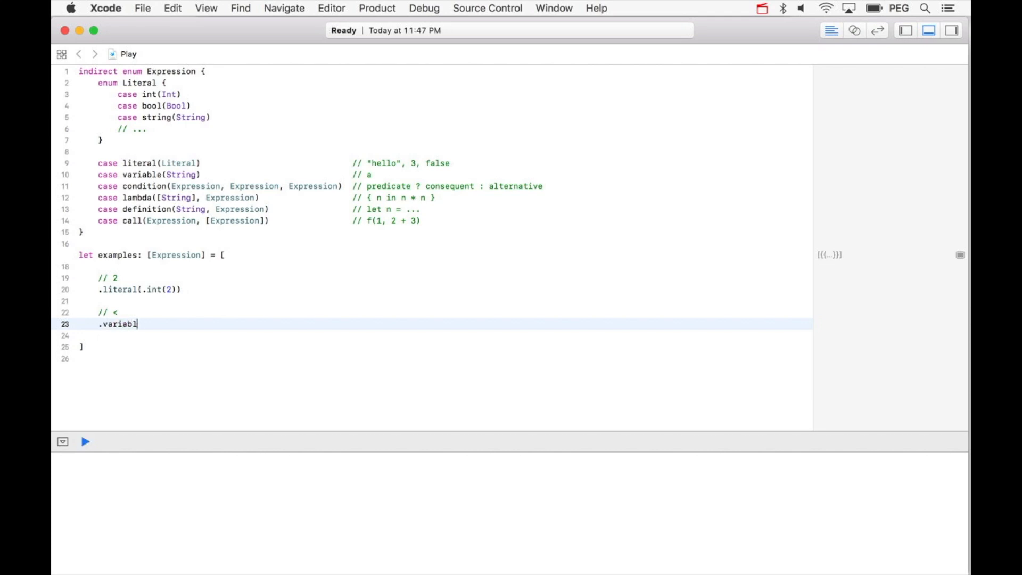
pyautogui.write('e(')
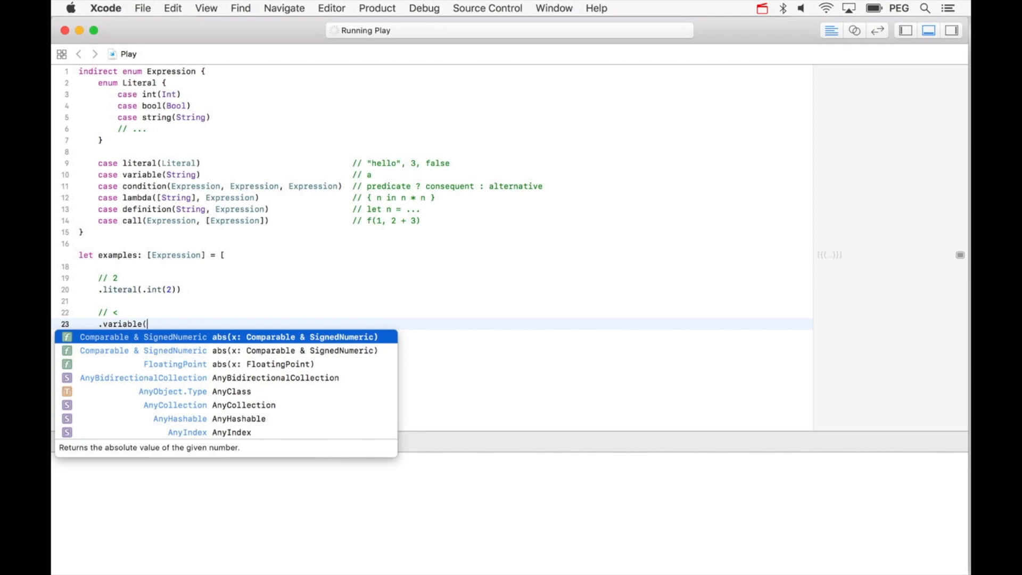
pyautogui.write('"<"),')
pyautogui.write('//')
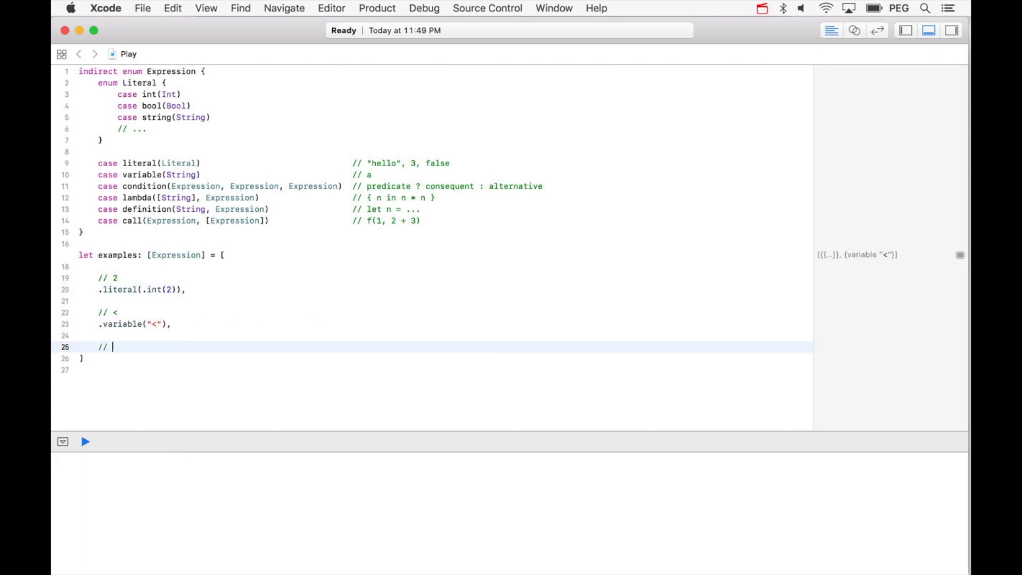
# Under a // n < 2 comment, start the entry .call(.variable("<"), ...).
pyautogui.write('n < 2')
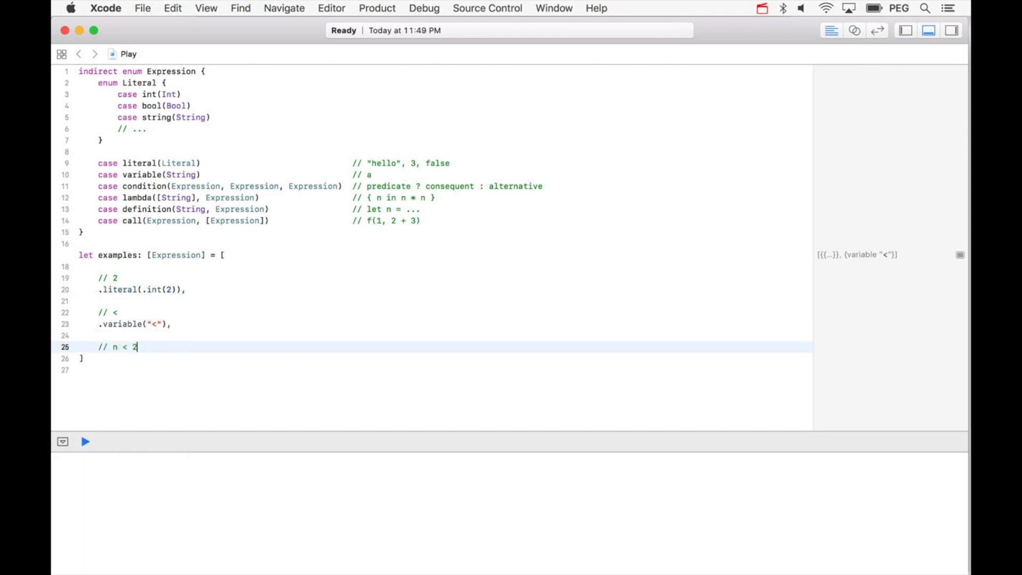
pyautogui.press('enter')
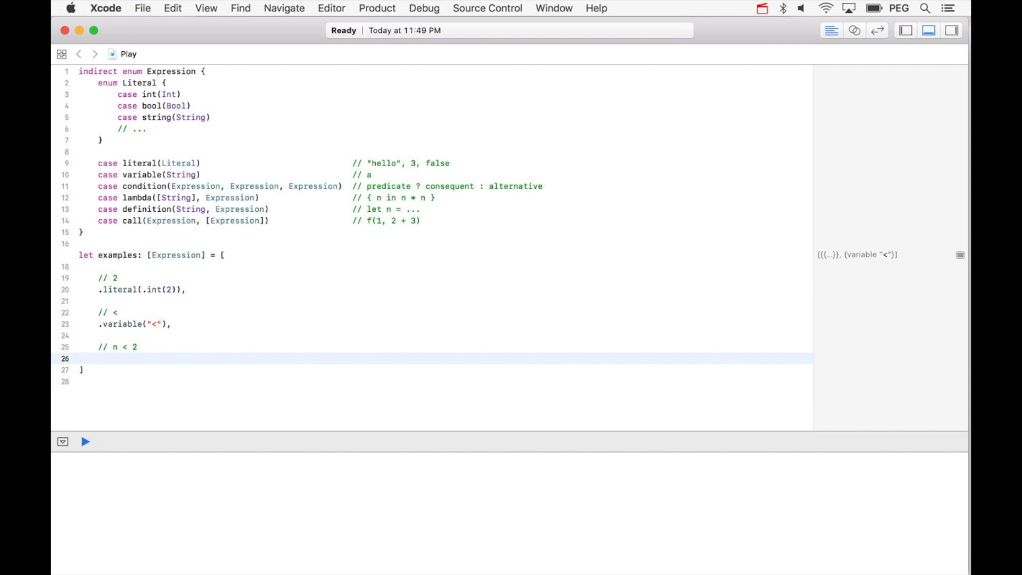
pyautogui.write('.call')
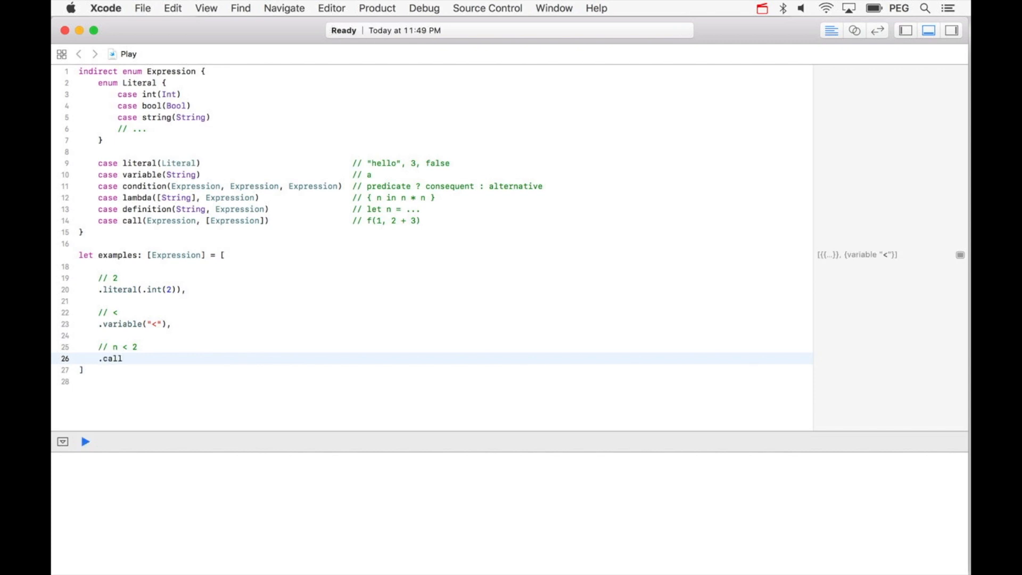
pyautogui.write('(.variab')
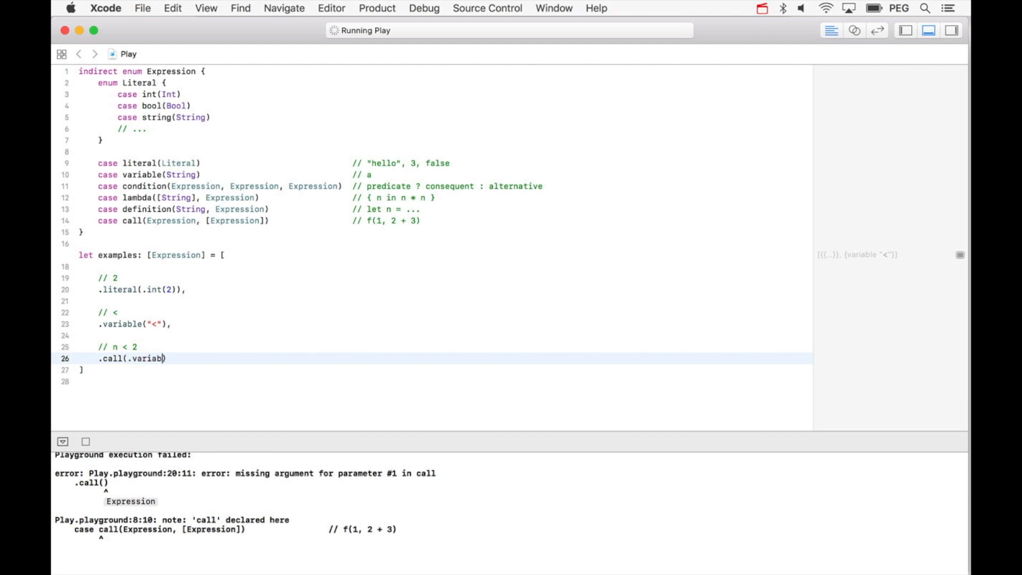
pyautogui.write('le("')
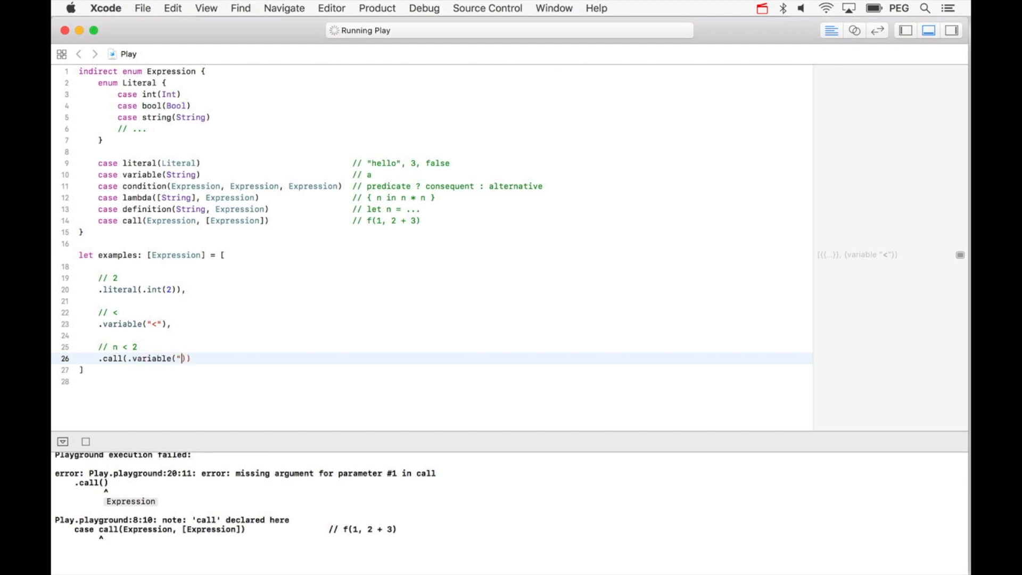
pyautogui.write('<')
pyautogui.click(445, 346)
pyautogui.write(' aka globalFunction')
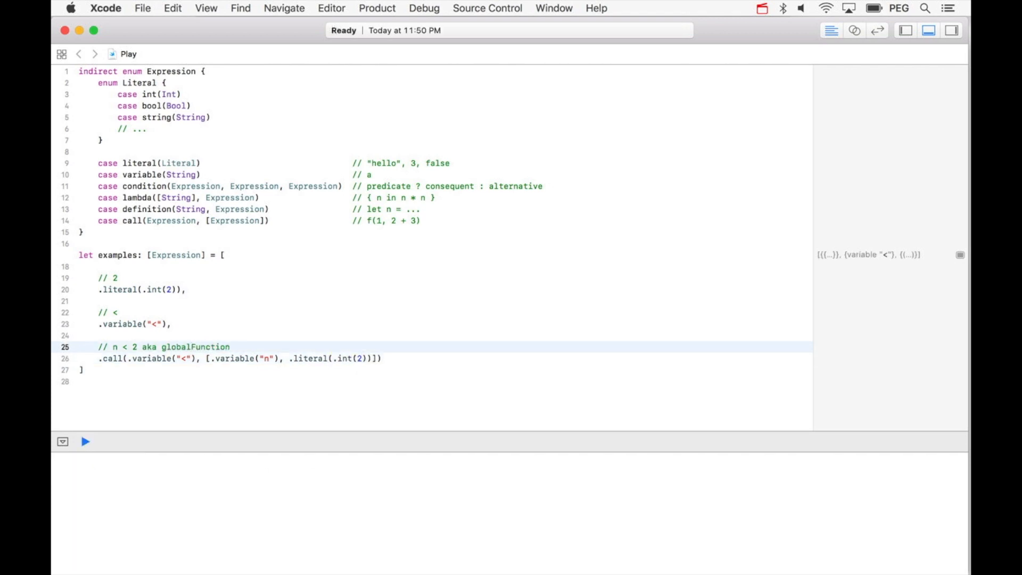
# Extend the n < 2 entry and its comment with the variable n and literal 2 arguments.
pyautogui.write('(named: "<')
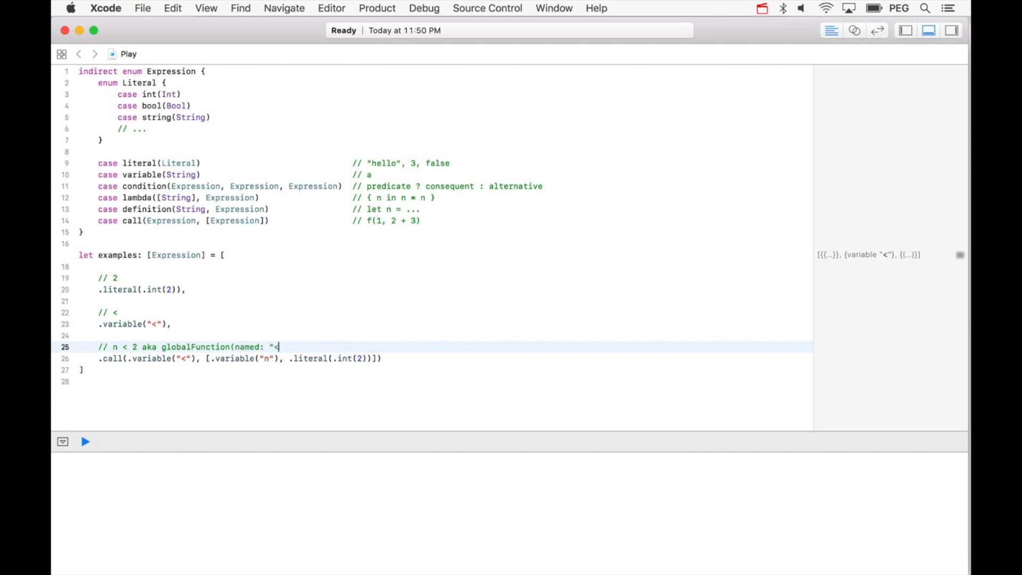
pyautogui.write('")(')
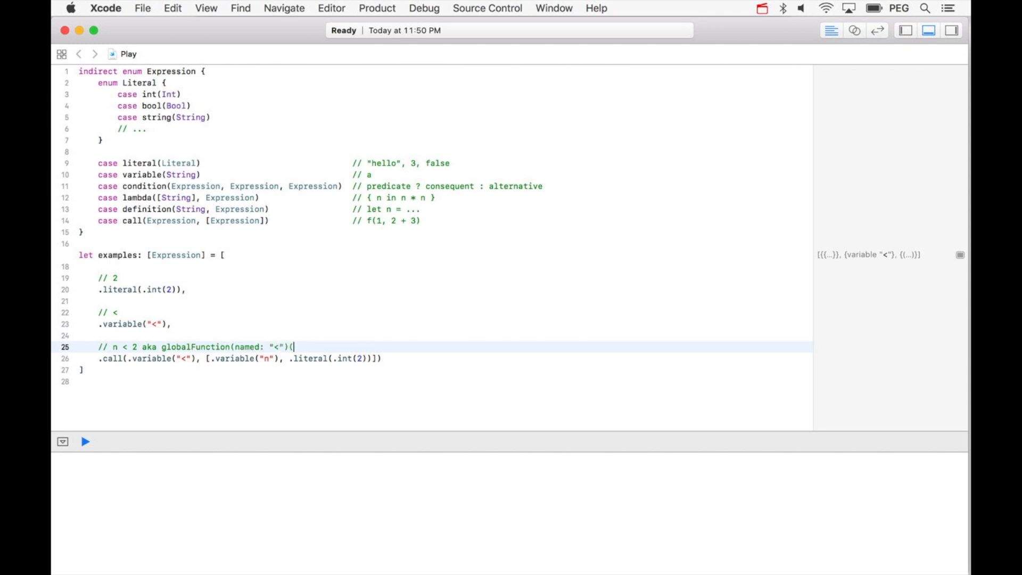
pyautogui.write('n, 2')
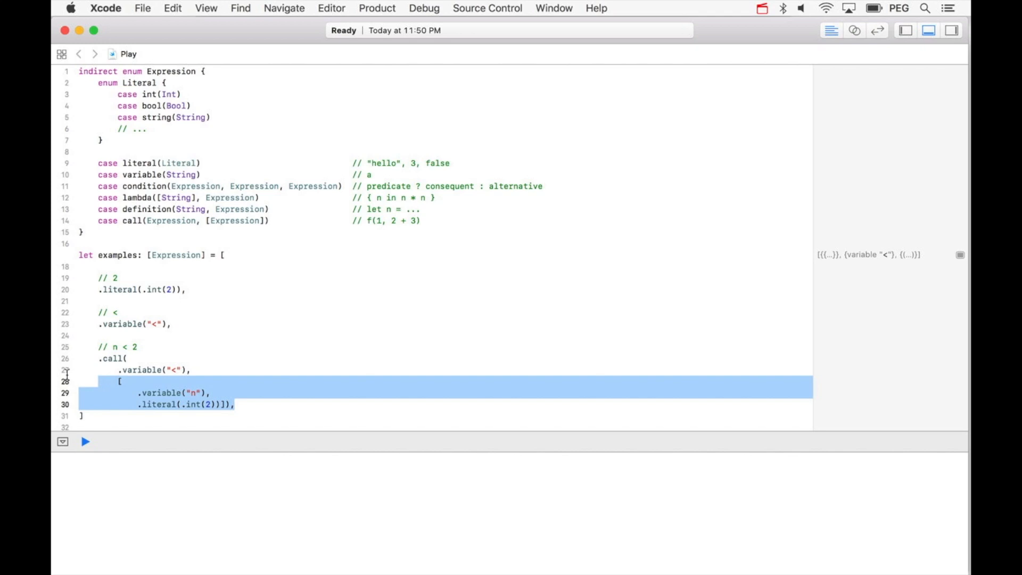
# Place the cursor on a new line below the examples array's closing bracket.
pyautogui.click(253, 405)
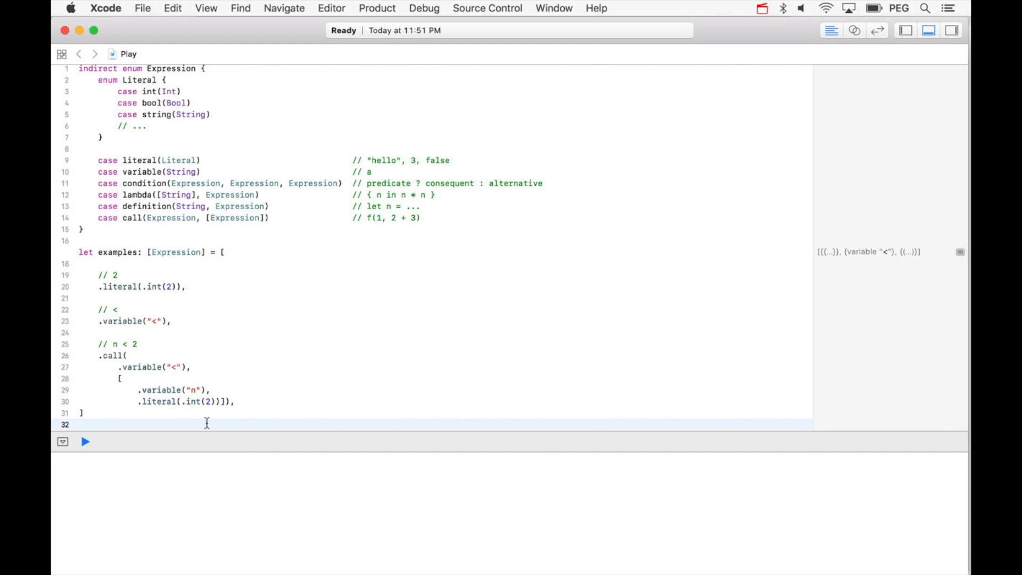
# Write func fib(_ n: Int) -> Int whose first branch returns n when n < 2.
pyautogui.write('func fib(_ n')
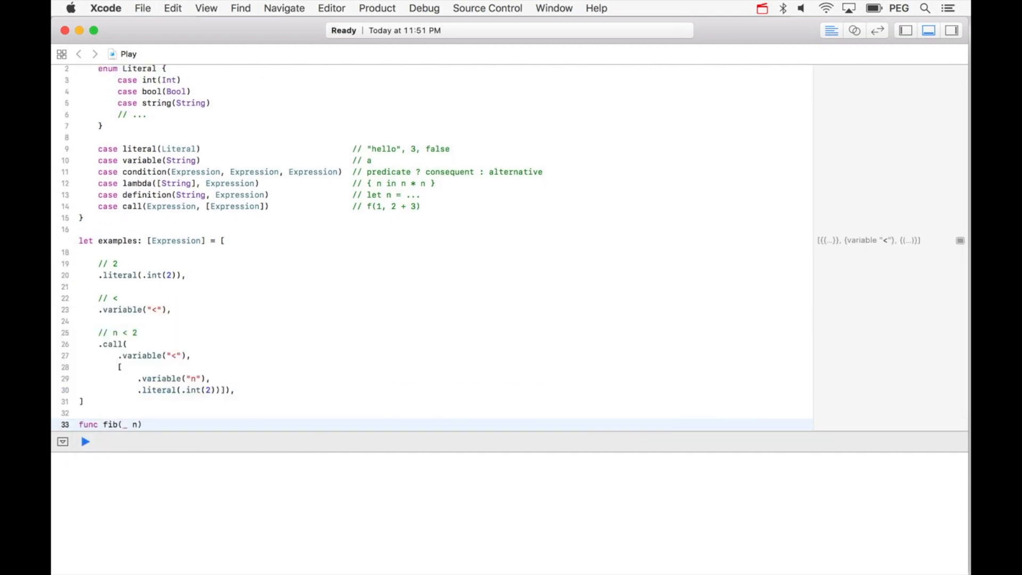
pyautogui.write(': Int) ->')
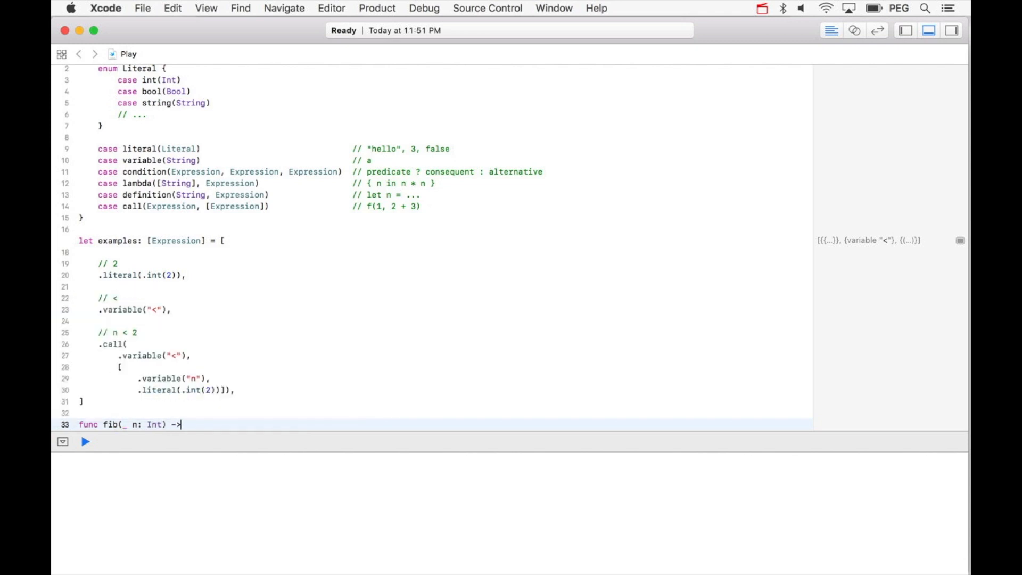
pyautogui.write('Int {')
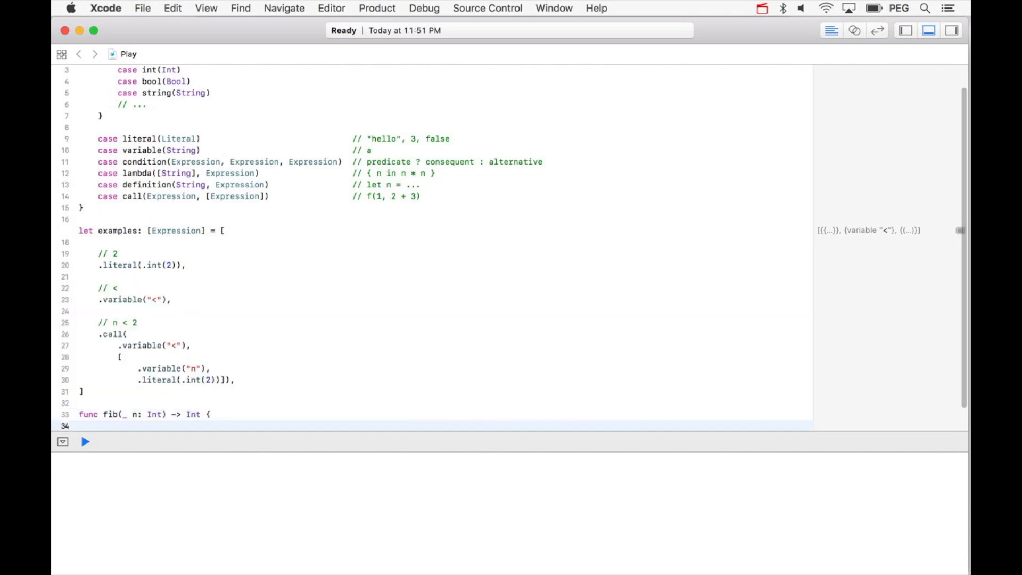
pyautogui.write('if')
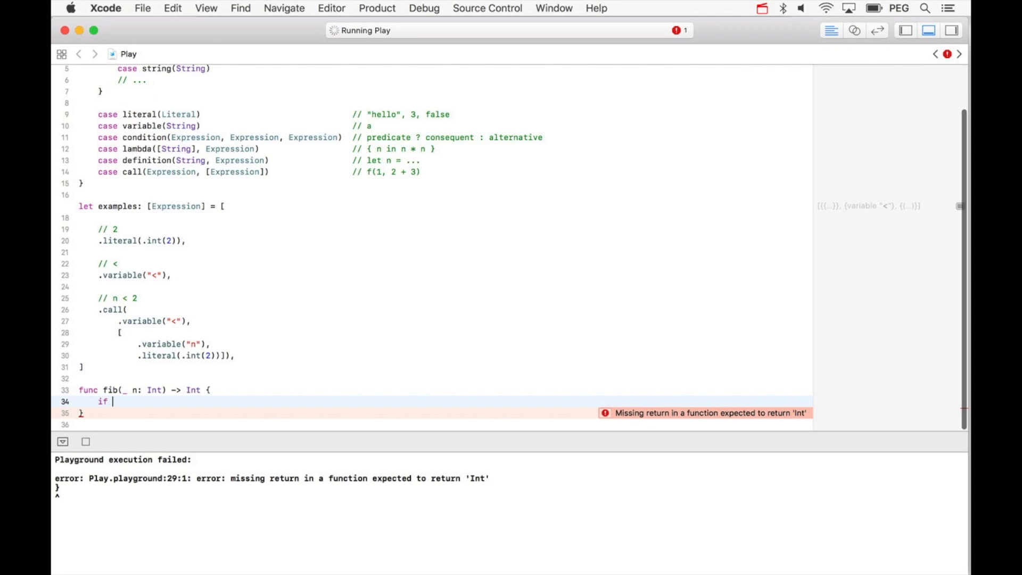
pyautogui.write('n < 2 {')
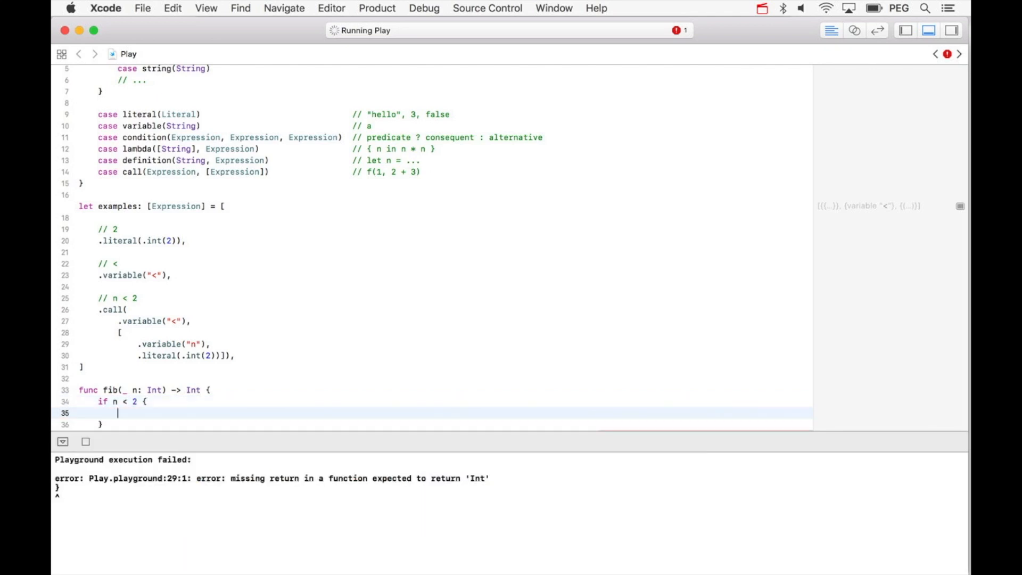
pyautogui.write('return 2')
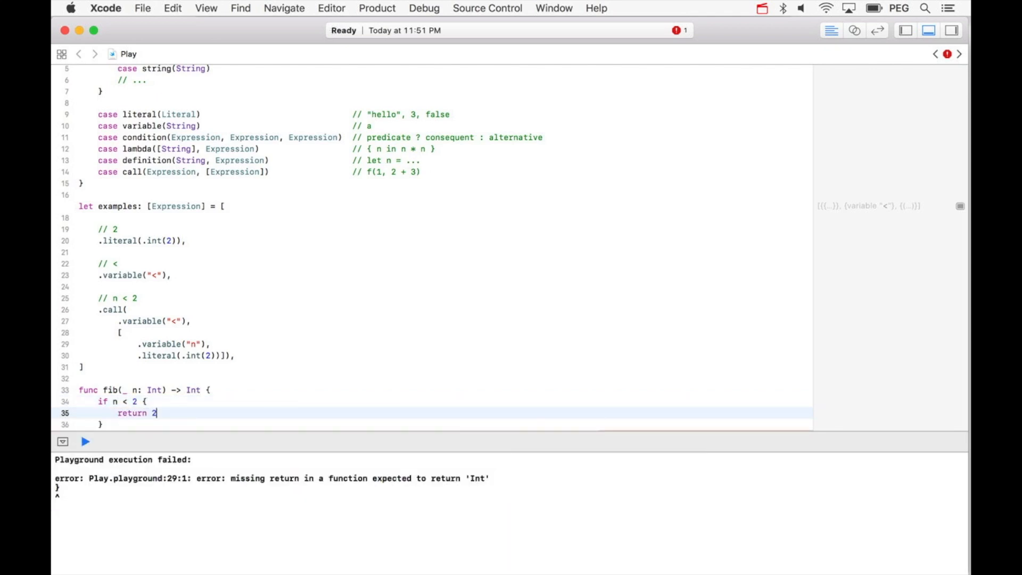
pyautogui.write('n')
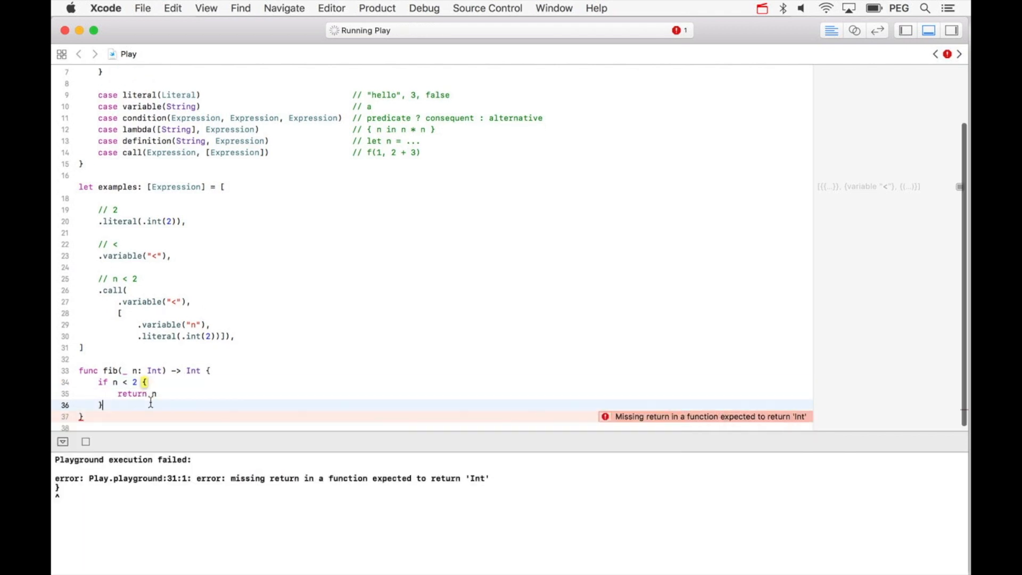
# Add the else branch returning the recursive call fib(n-1).
pyautogui.write('else {')
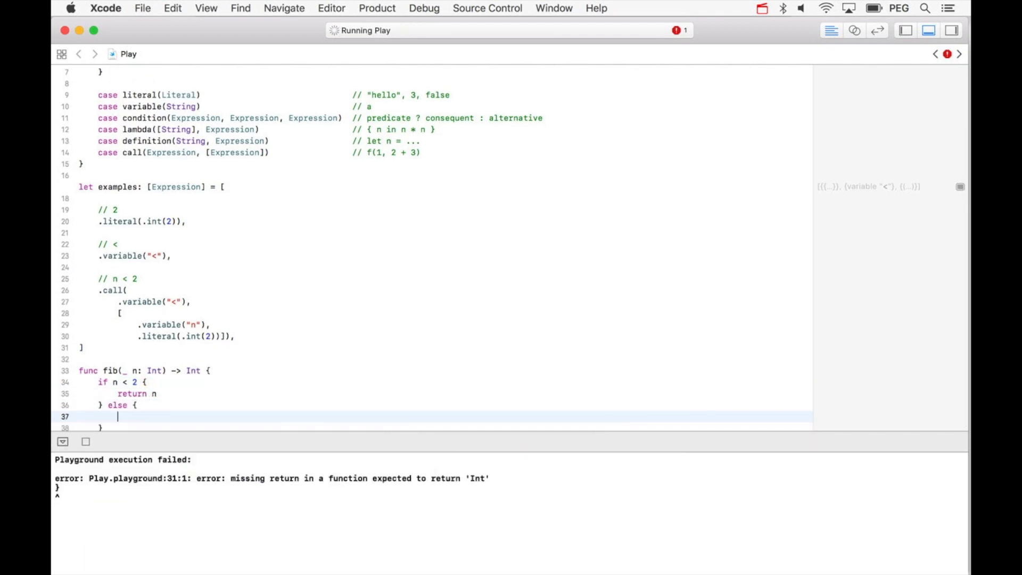
pyautogui.write('return')
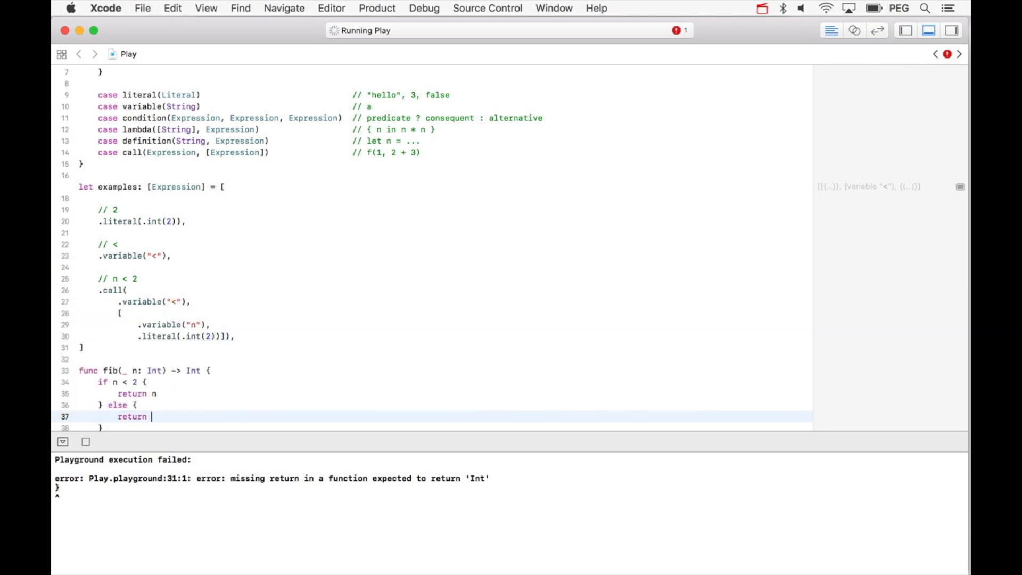
pyautogui.write('fib(n-1) + fib(n-2)')
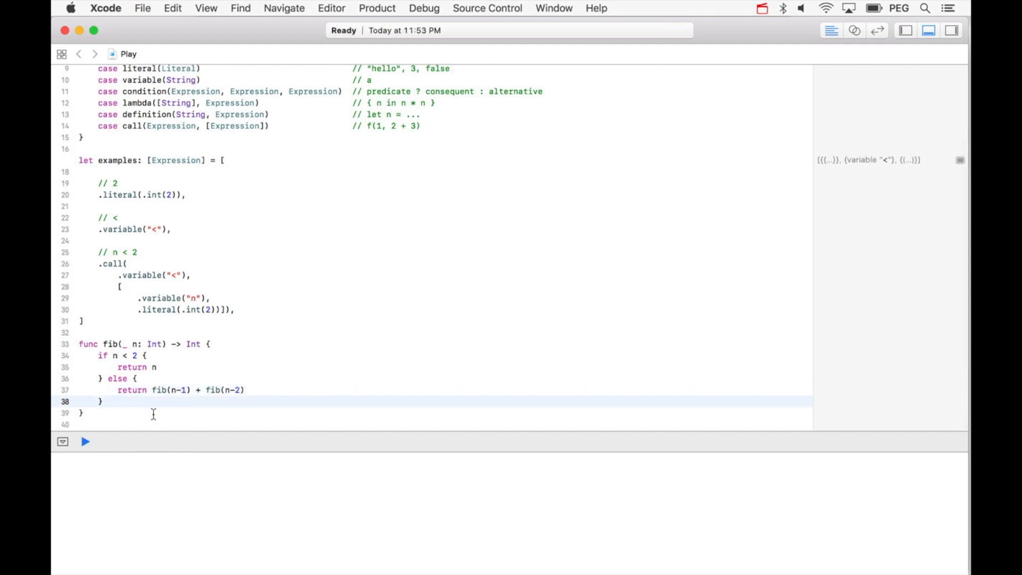
# Comment out the fib function and rewrite its header as `//let fib = { n in` without Int types.
pyautogui.moveTo(98, 344); pyautogui.dragTo(98, 412)
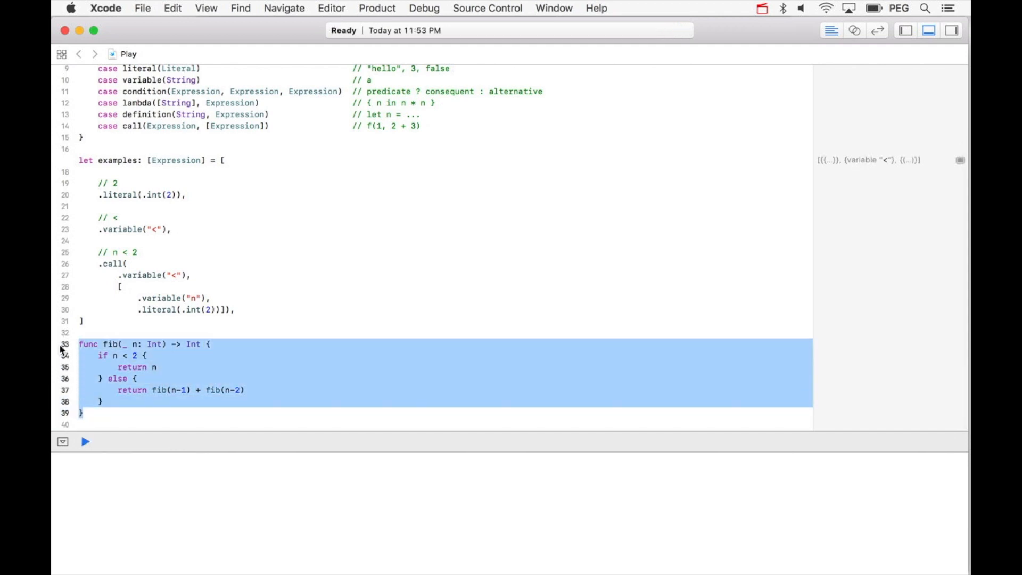
pyautogui.press('cmd+/')
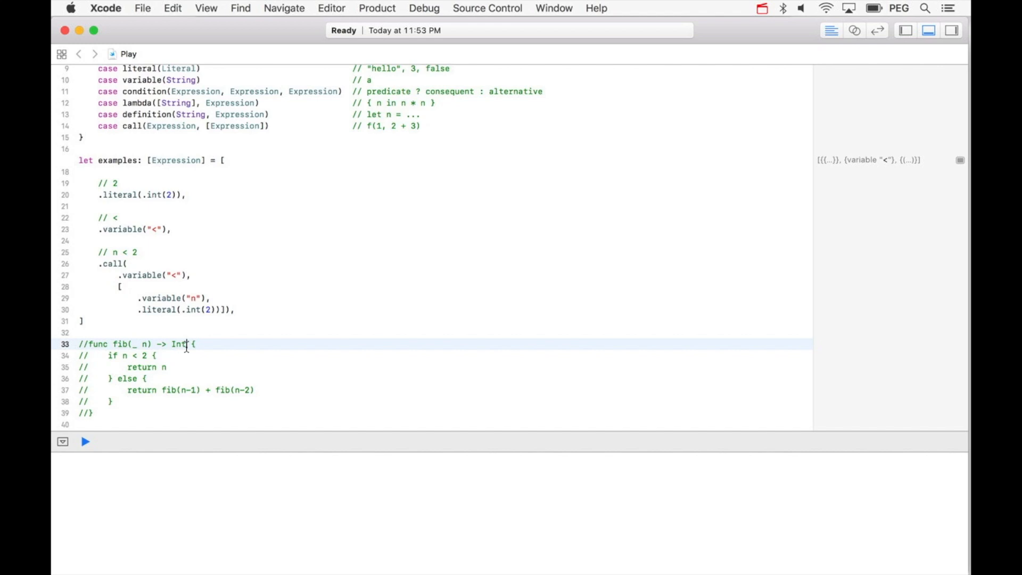
pyautogui.doubleClick(169, 344)
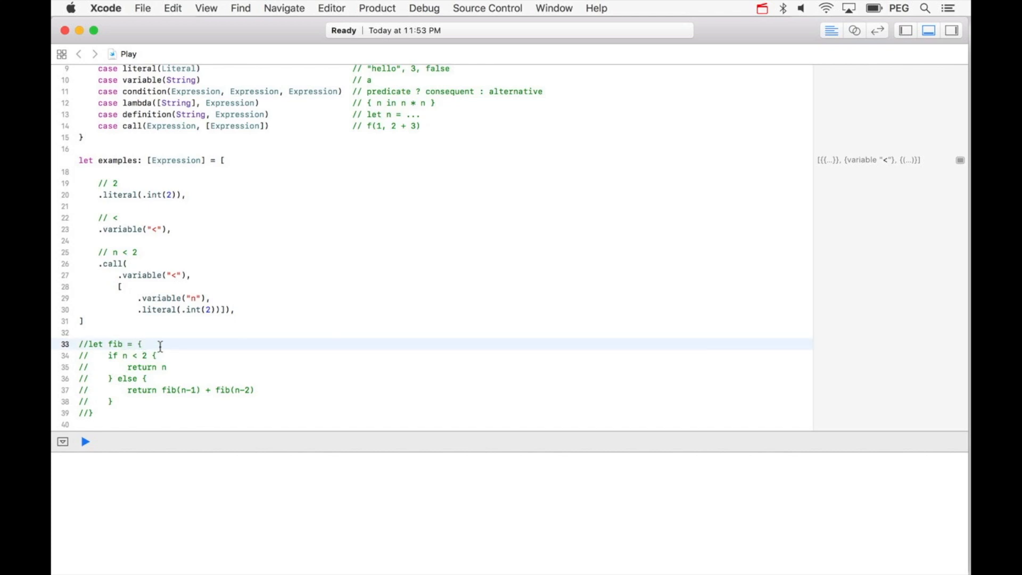
pyautogui.write('n in')
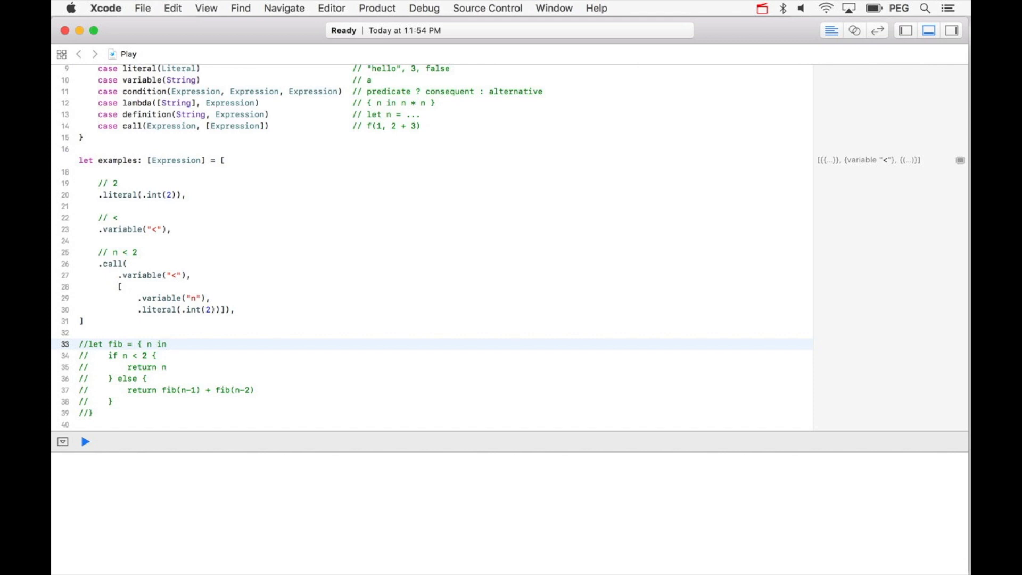
pyautogui.moveTo(130, 344)
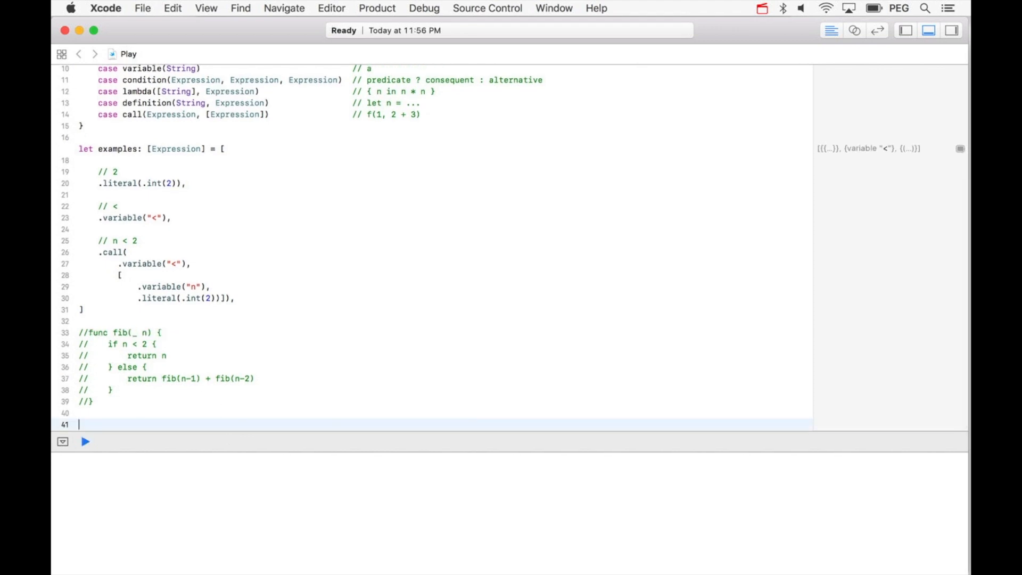
# Start a new `let fib: Expression =` declaration below the commented function.
pyautogui.write('let fib')
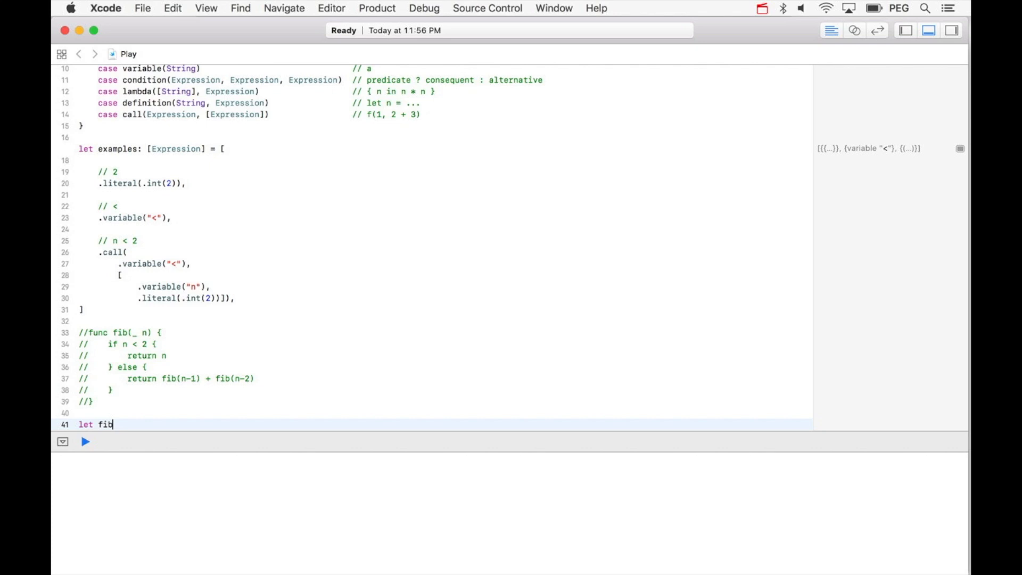
pyautogui.click(85, 440)
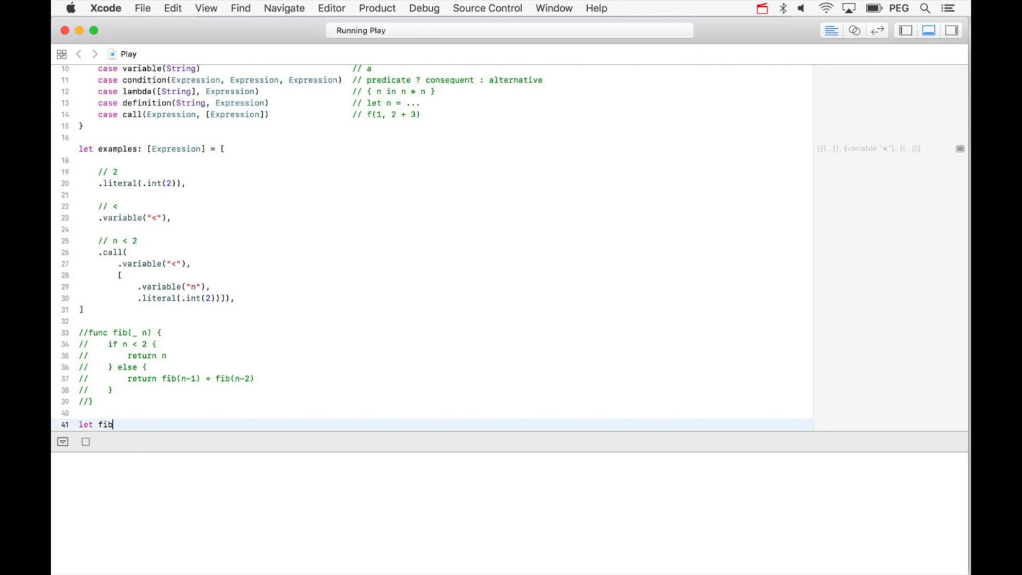
pyautogui.write(': Expression =')
pyautogui.write('case')
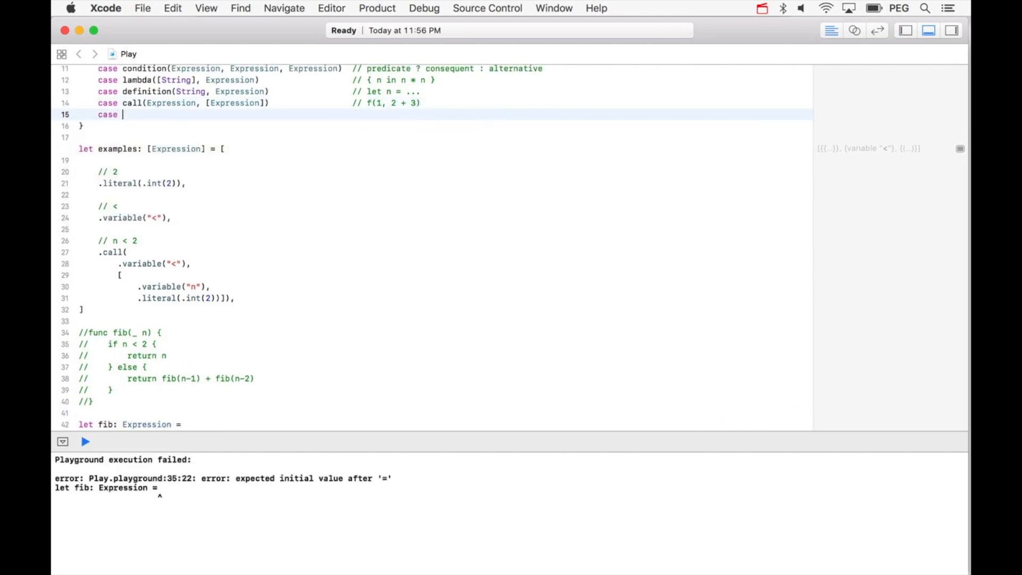
# Add a temporary `case p // PLACE_HOLDER` to the Expression enum and begin fib's value with `.p`.
pyautogui.write('p')
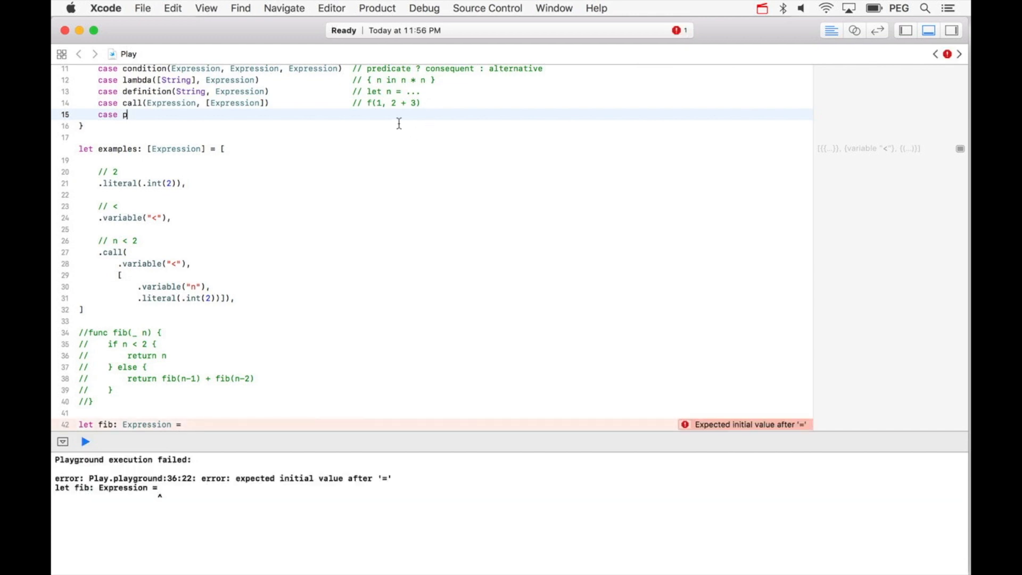
pyautogui.write('//')
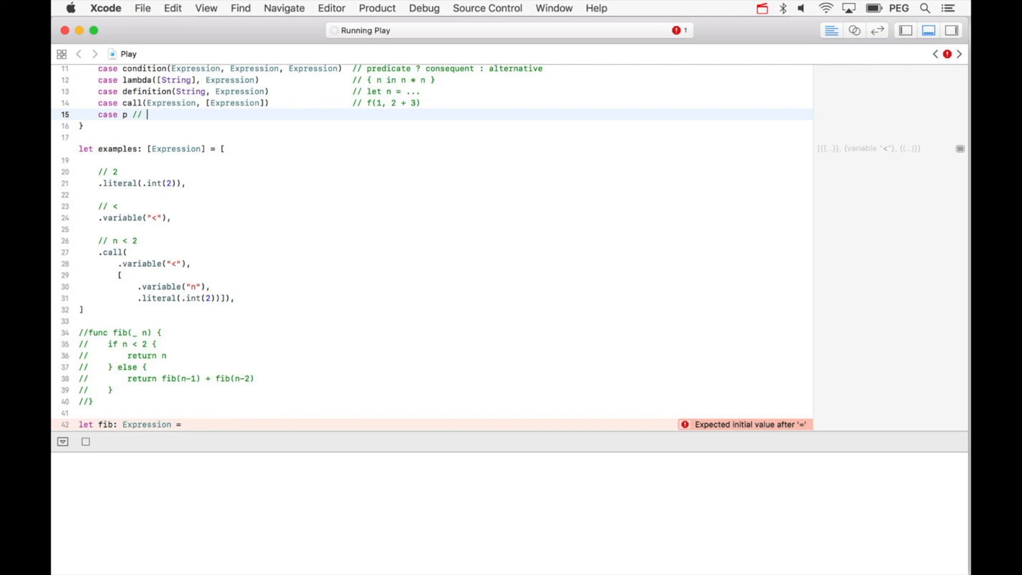
pyautogui.write('PLACE_H')
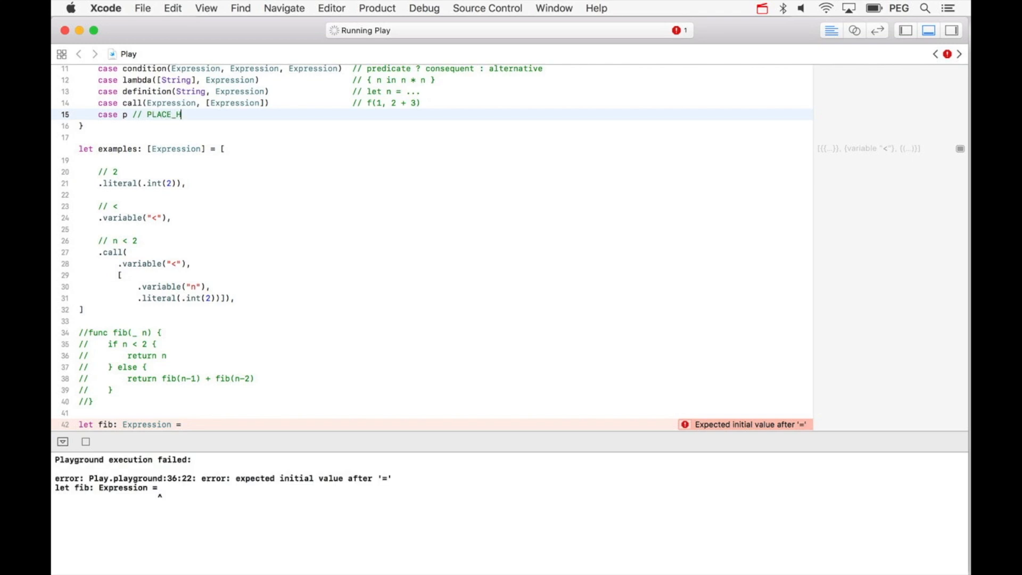
pyautogui.write('OLDER')
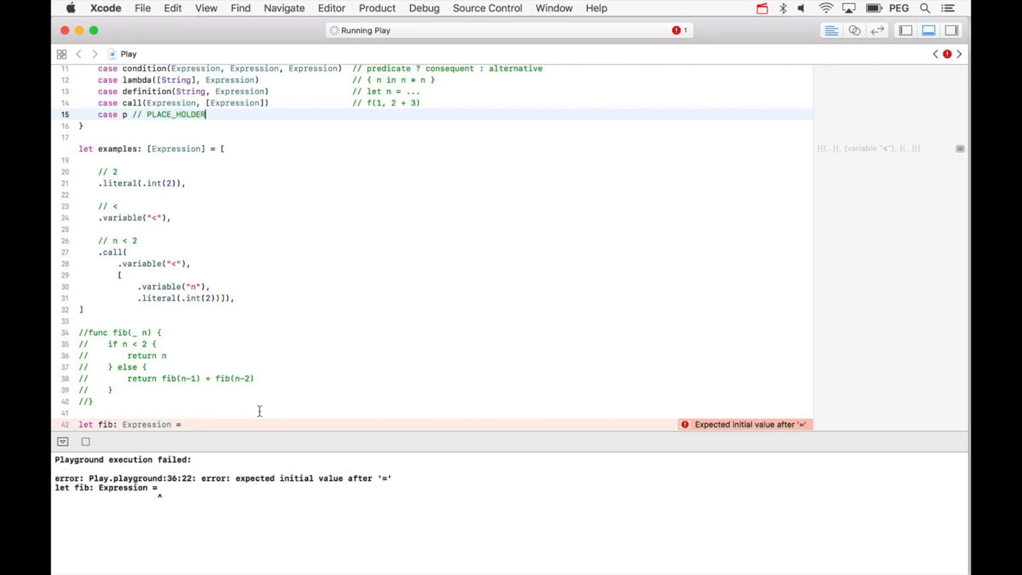
pyautogui.write('.p')
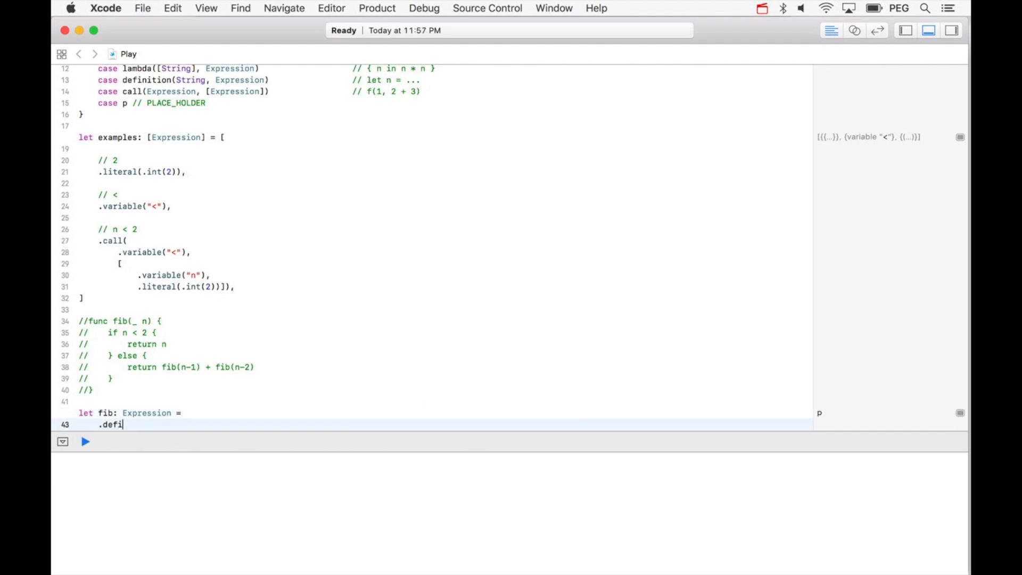
# Build `.definition("fib", .lambda(["n"], .condition(.p, .p, .p)))` and reuse the n < 2 call as its predicate.
pyautogui.write('nition("fib", .p)')
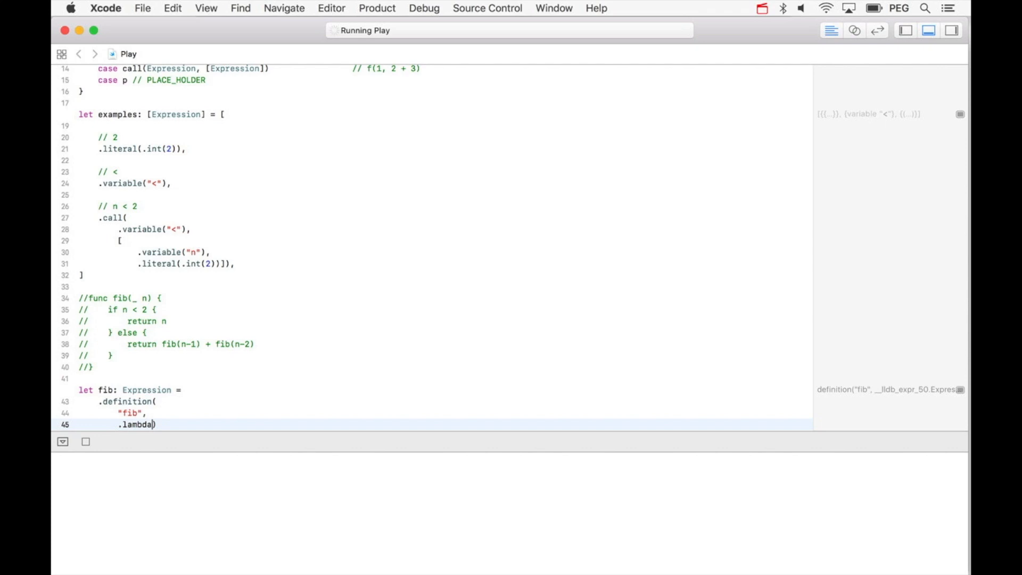
pyautogui.write('([], .p)')
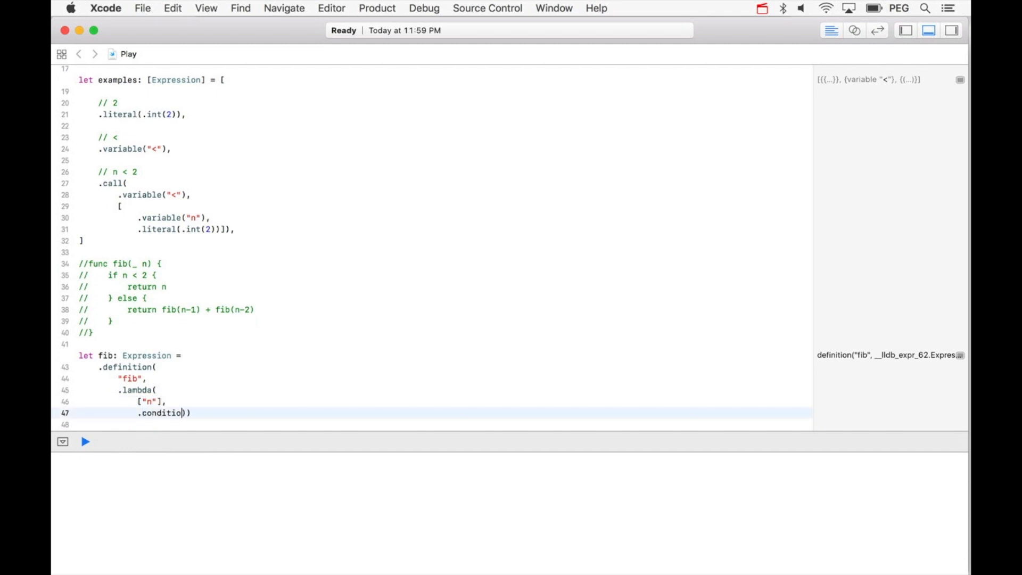
pyautogui.write('(.p, .p, .p))')
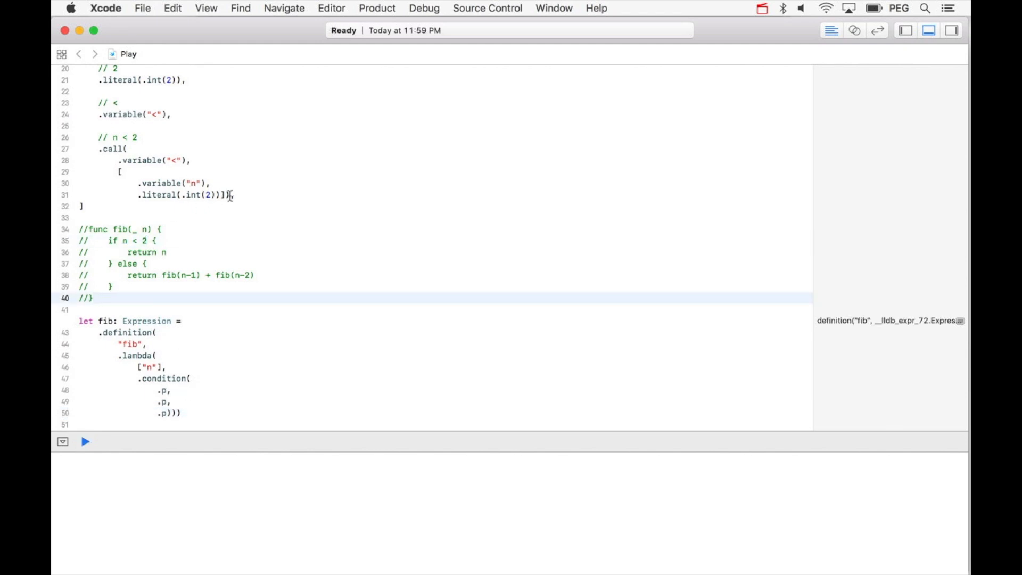
pyautogui.moveTo(98, 148); pyautogui.dragTo(235, 194)
pyautogui.write('.call')
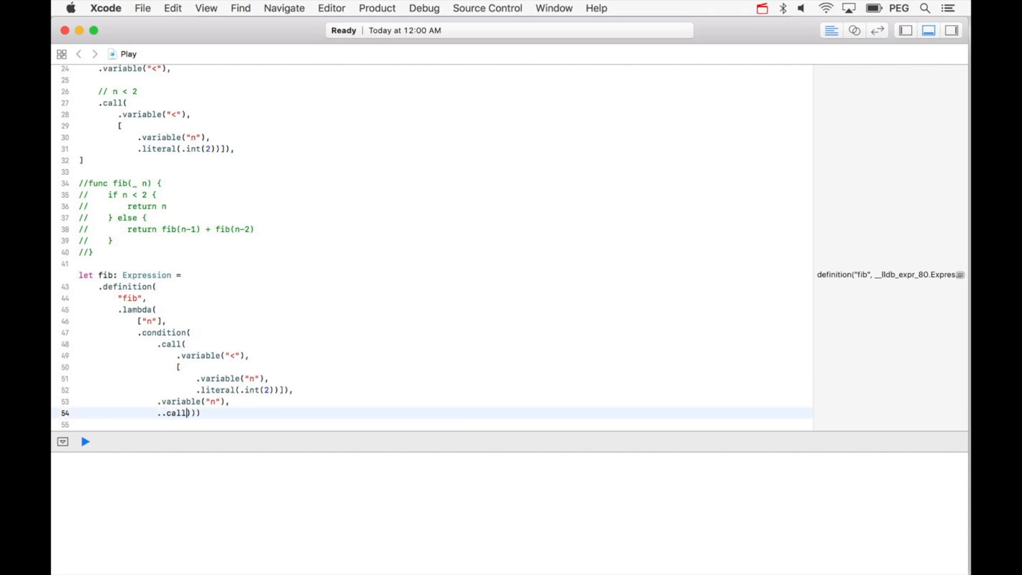
# Replace the alternative placeholder with a `+` call whose argument list opens on a new line.
pyautogui.click(86, 440)
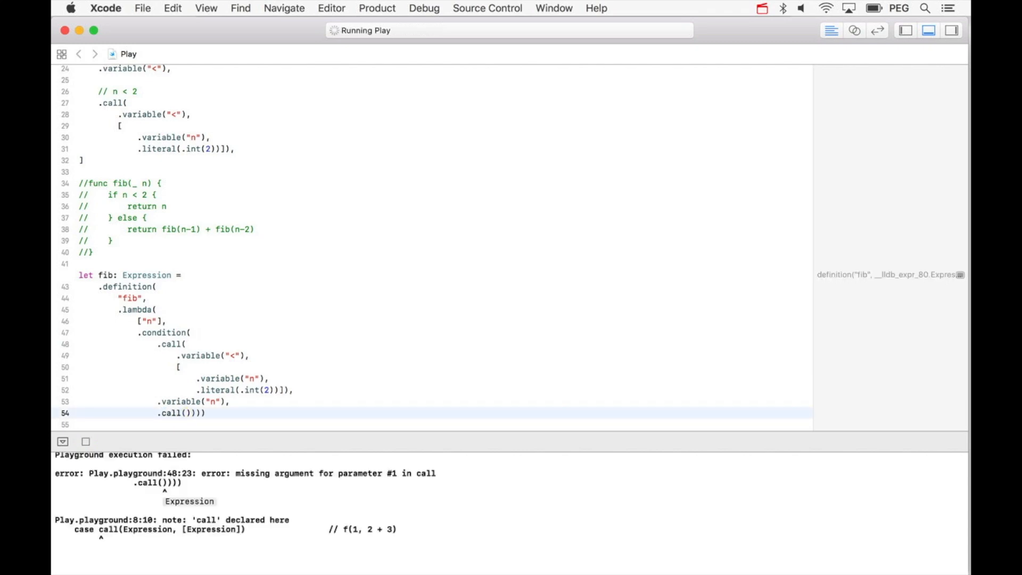
pyautogui.write('.')
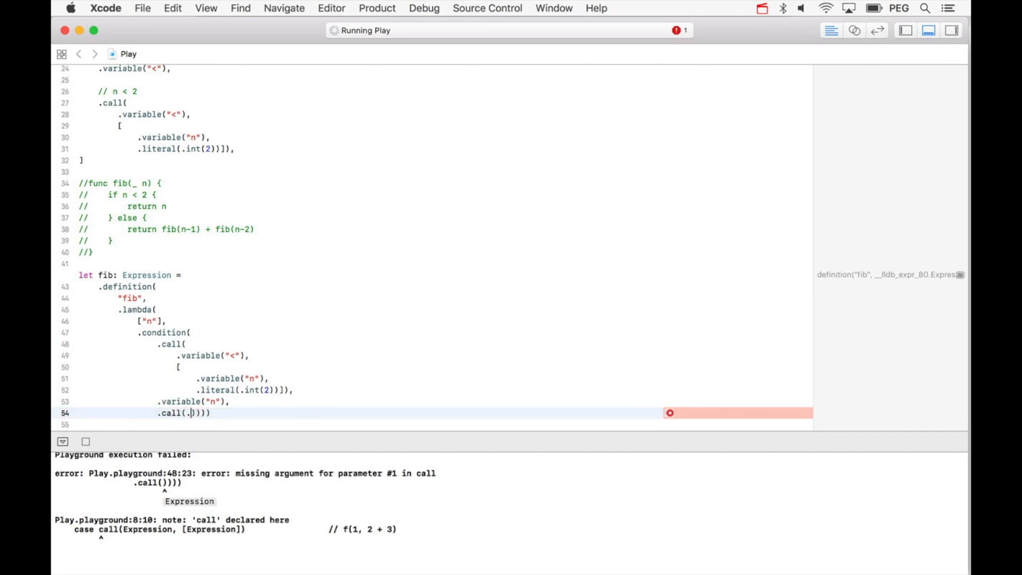
pyautogui.write('p, [')
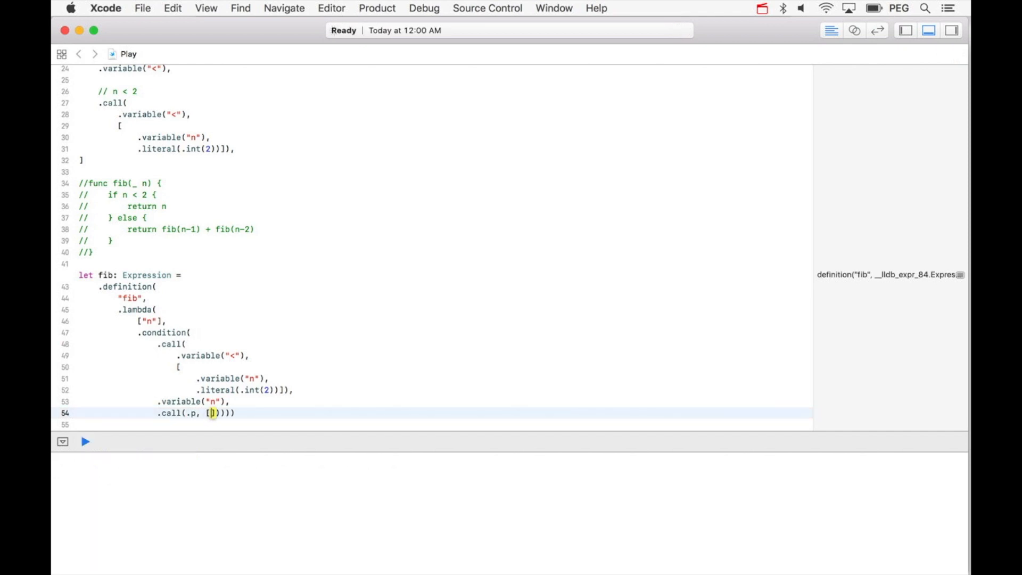
pyautogui.write('.variable("+"),')
pyautogui.press('enter')
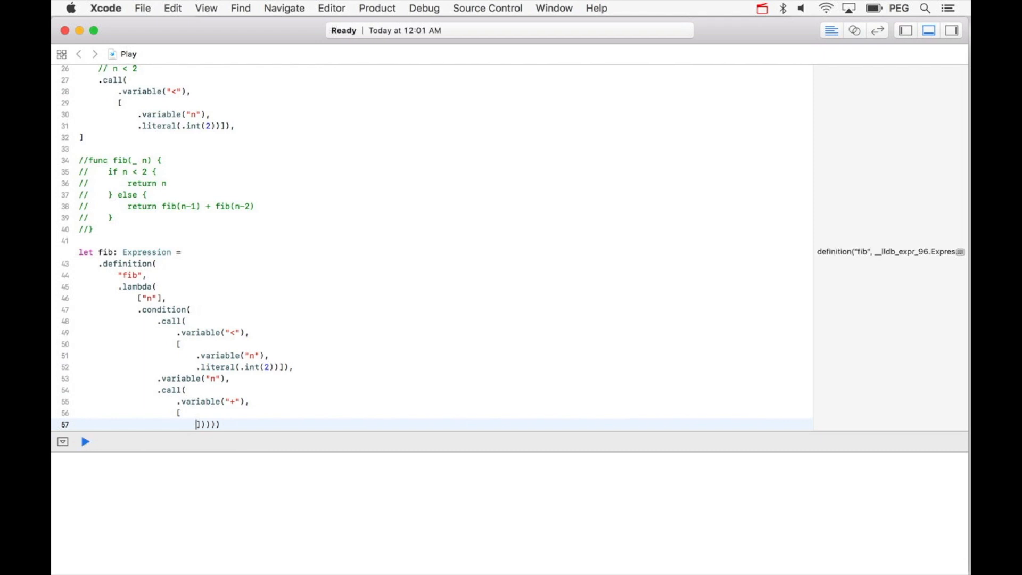
pyautogui.moveTo(236, 280)
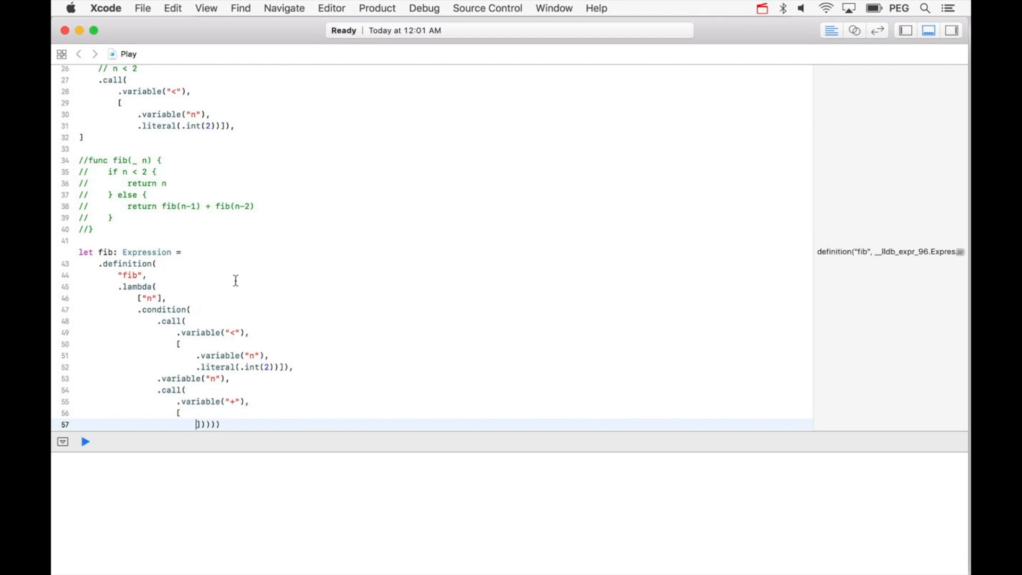
pyautogui.moveTo(198, 208)
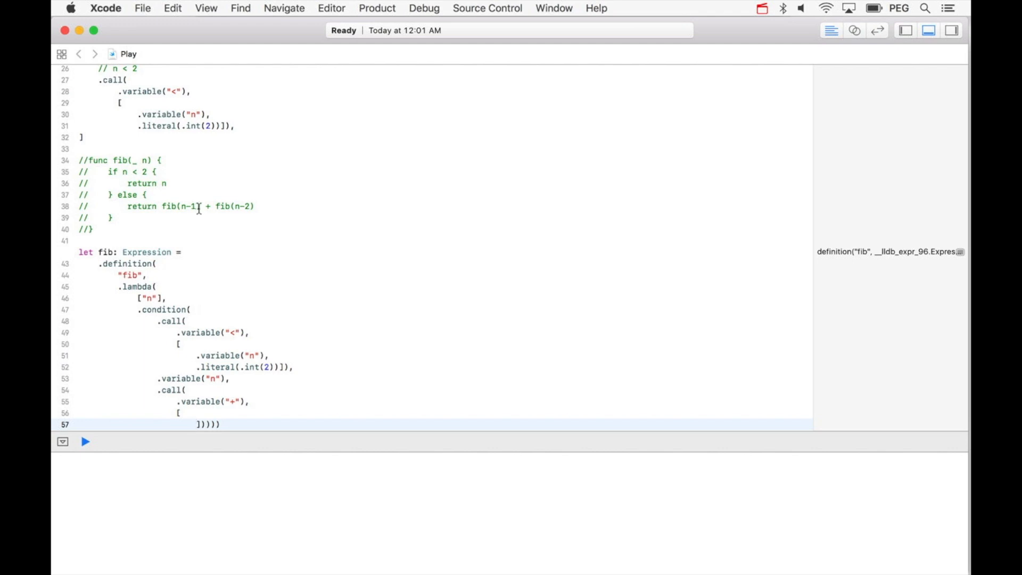
# Start the argument list with a nested `.call(.variable("fib"), [])` followed by a comma.
pyautogui.doubleClick(225, 205)
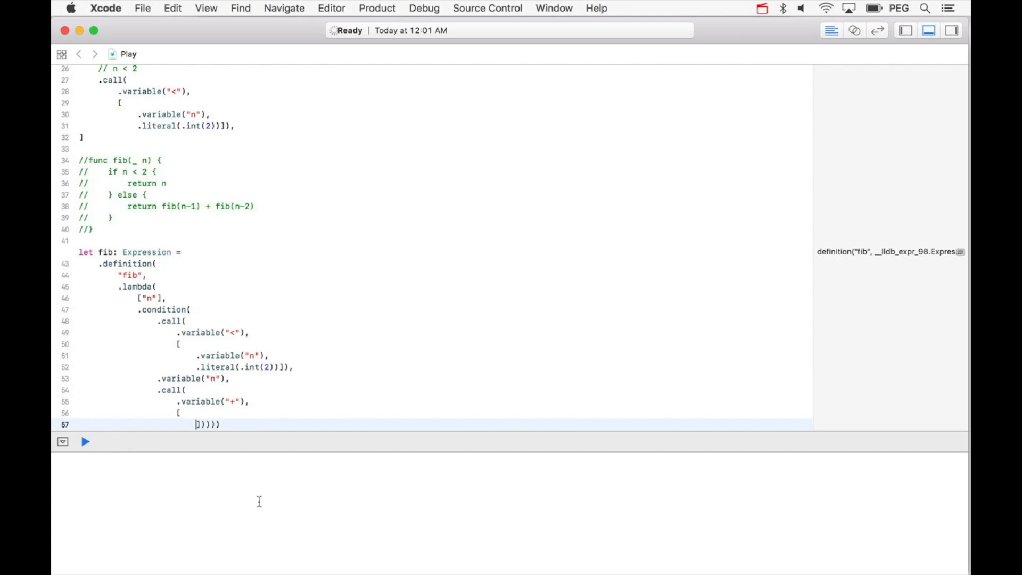
pyautogui.moveTo(424, 391)
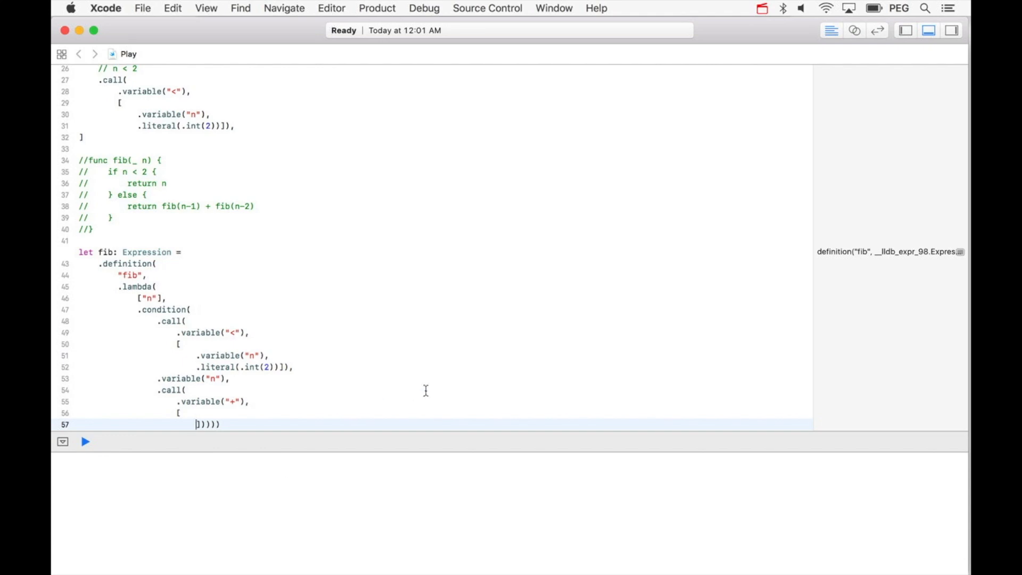
pyautogui.write('.call(.p')
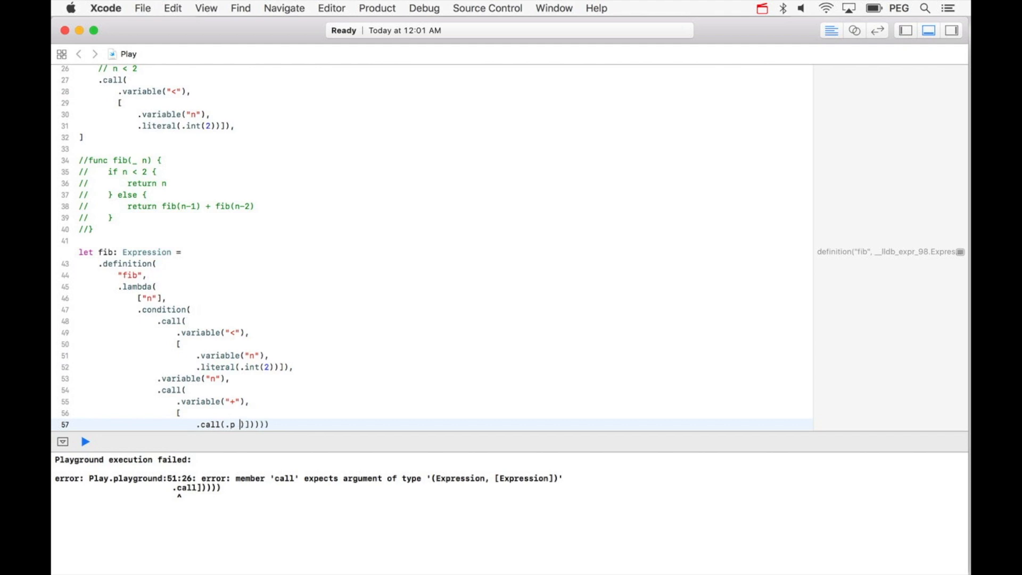
pyautogui.write(',')
pyautogui.write('.variable("fib"),')
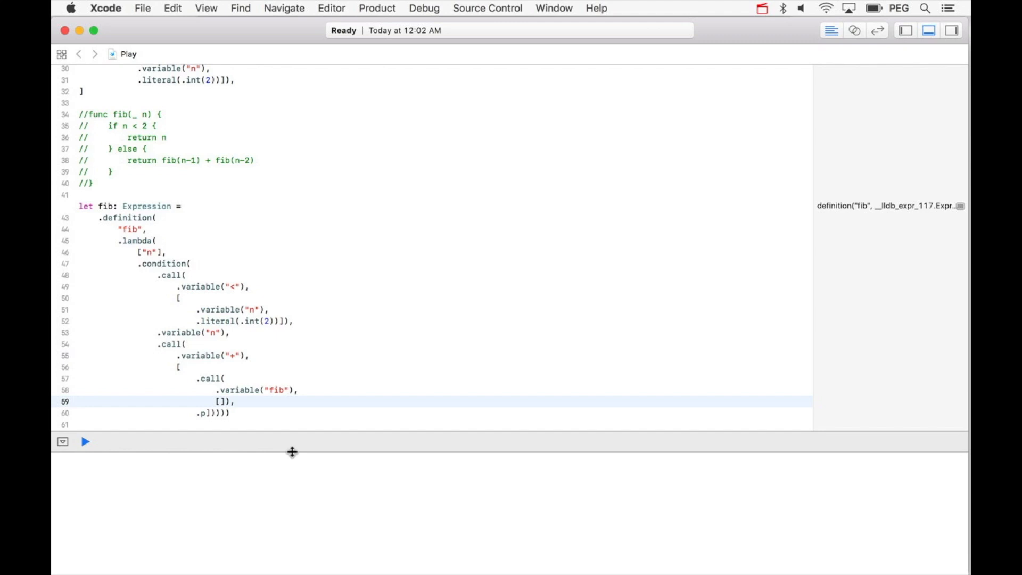
# Fill fib's empty argument list with a nested `.call(.p` for the n-1 argument.
pyautogui.click(219, 401)
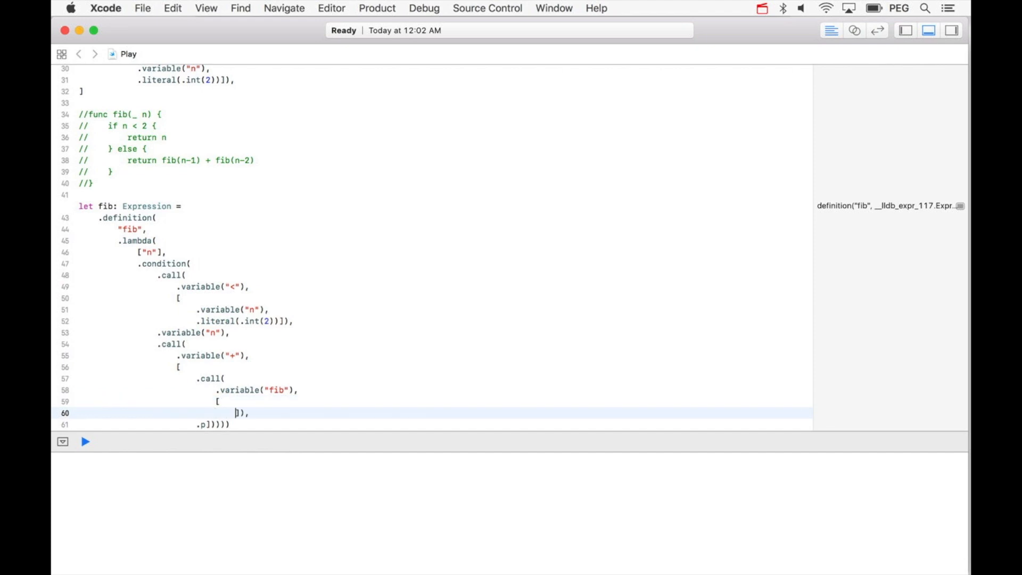
pyautogui.write('.call(.p')
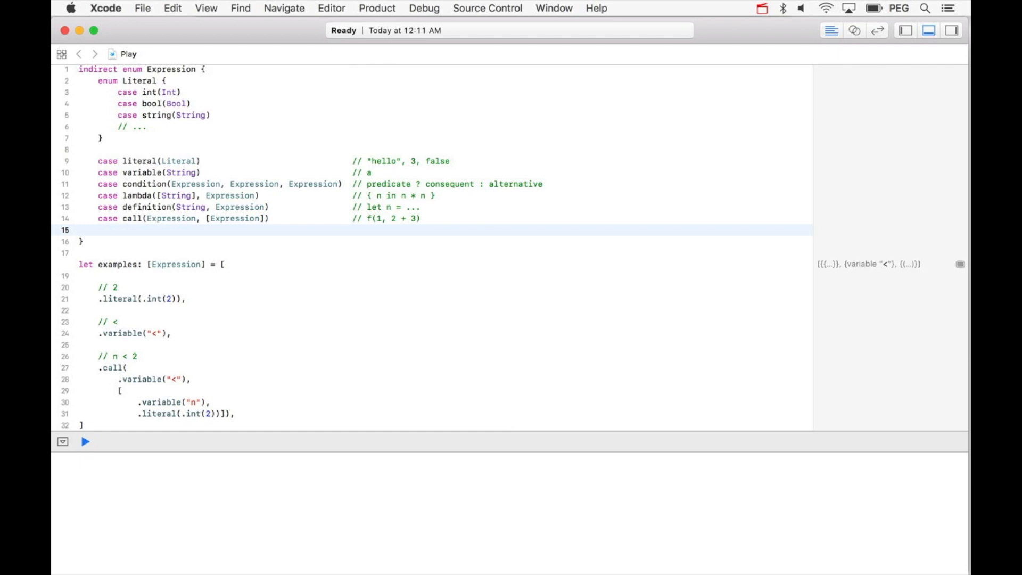
# Add enum cases `quotation(Expression)` and `assignment(String, Expression)`.
pyautogui.write('case')
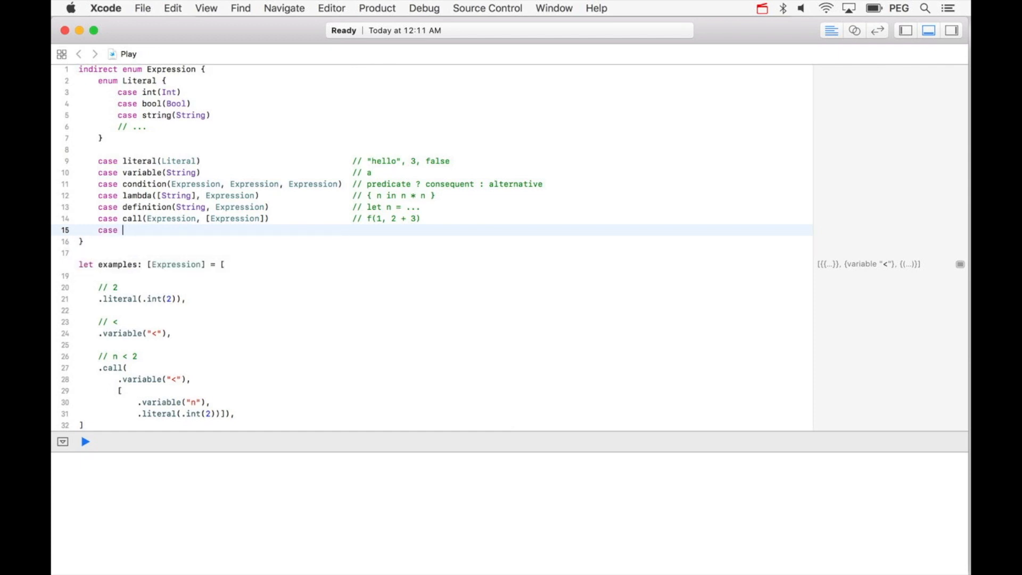
pyautogui.write('quotation')
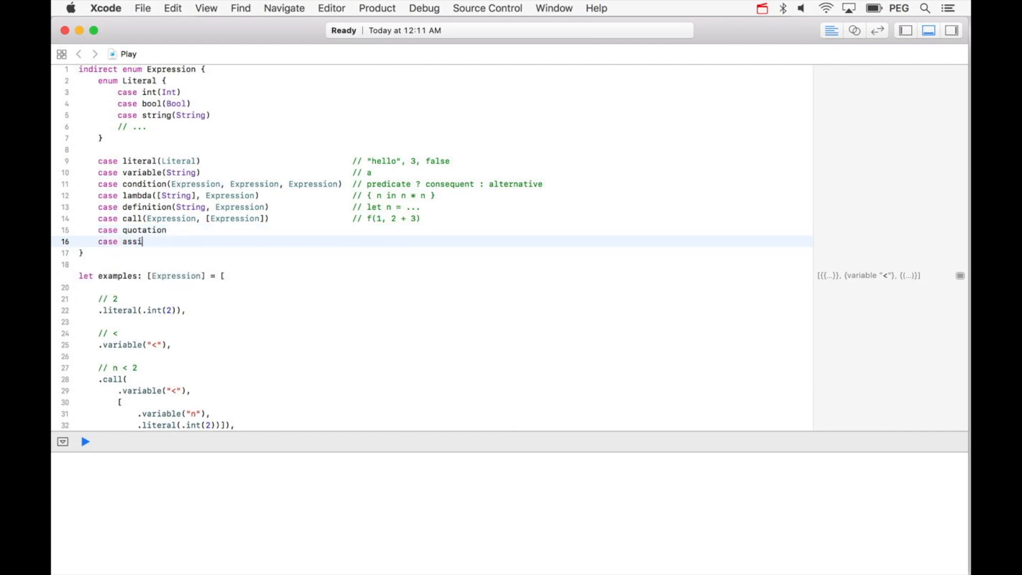
pyautogui.write('gnment')
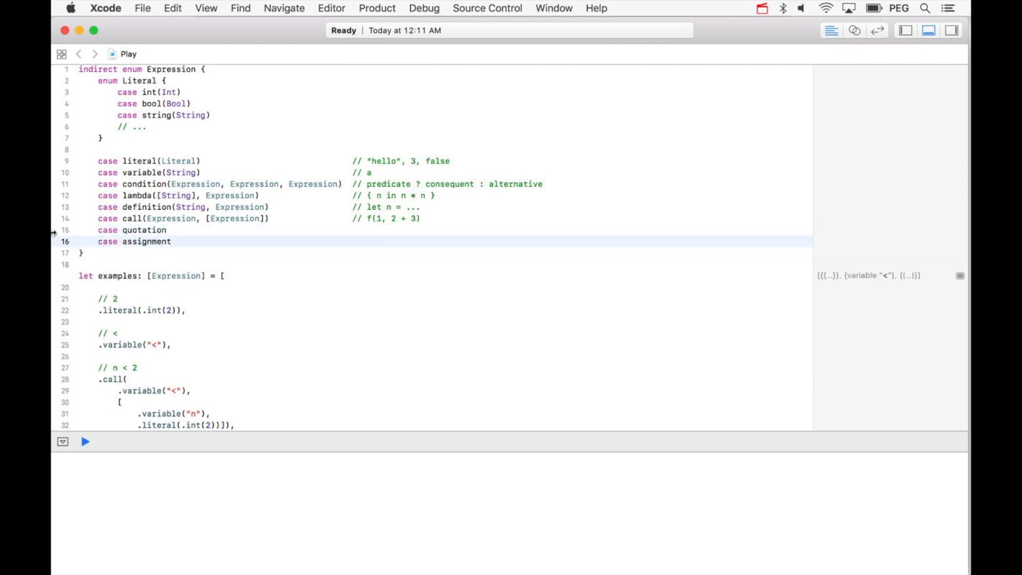
pyautogui.click(168, 230)
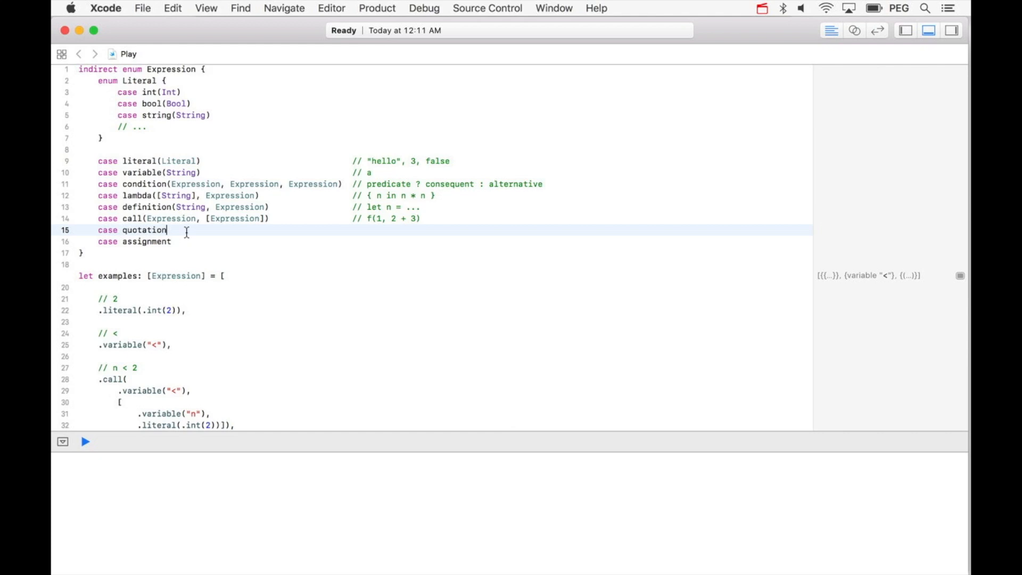
pyautogui.write('(Expression)')
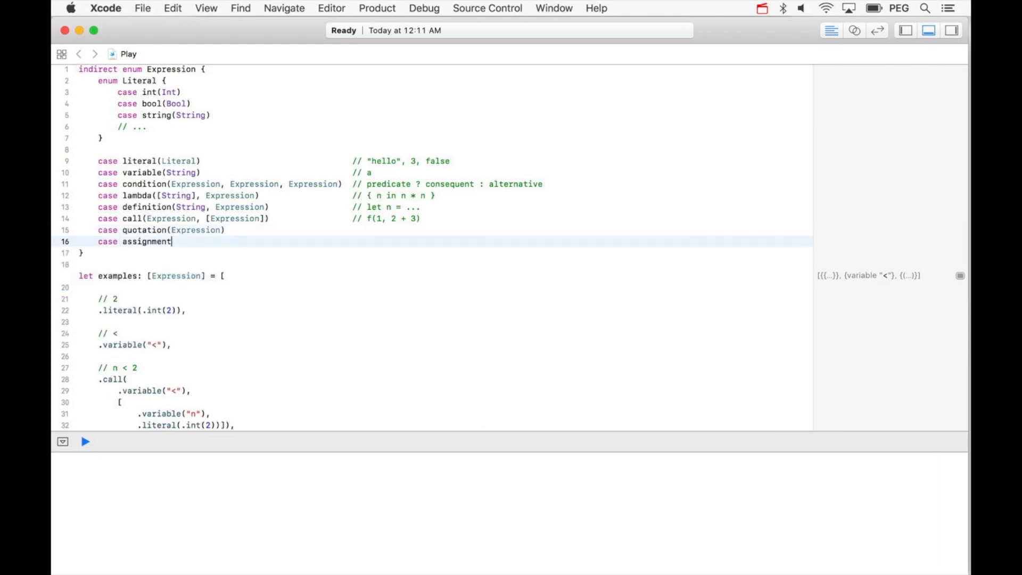
pyautogui.write('(String, E')
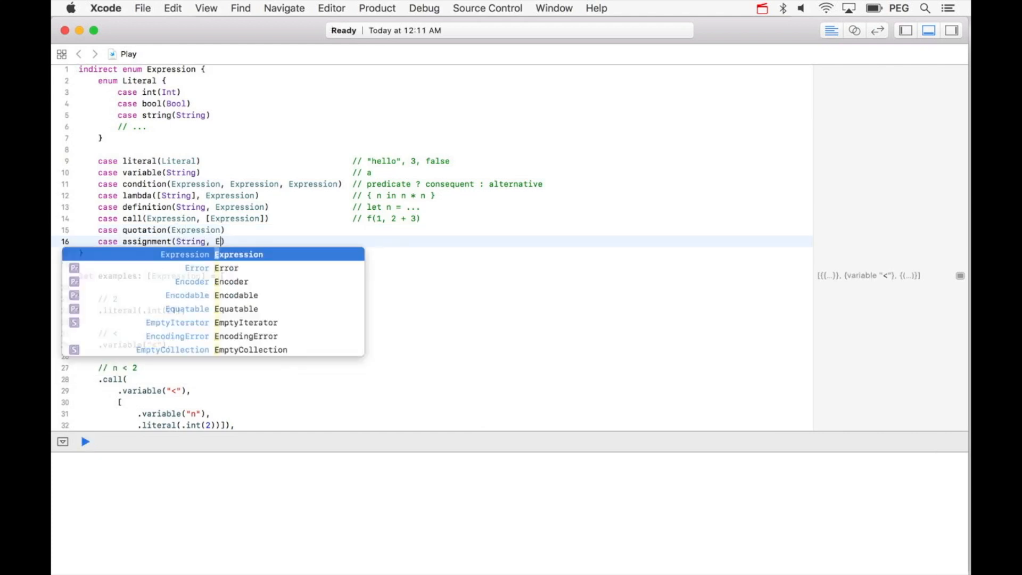